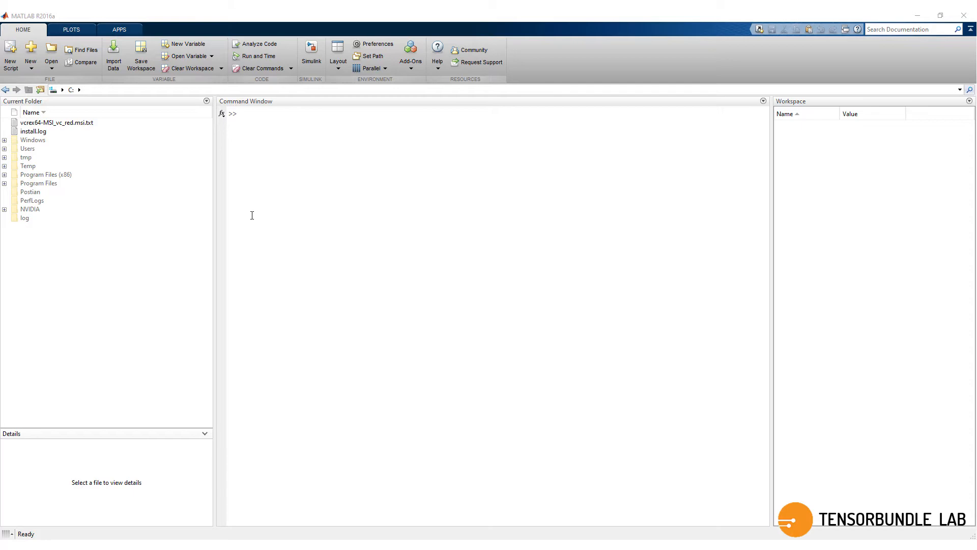
- Review MATLAB's search path settings and close the Set Path dialog
{"action": "left_click", "coordinate": [370, 56]}
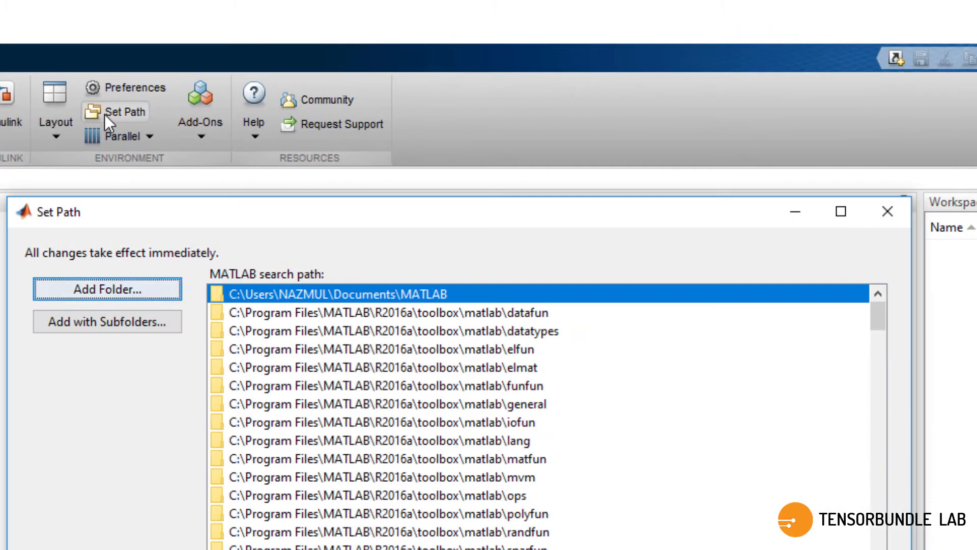
{"action": "mouse_move", "coordinate": [318, 301]}
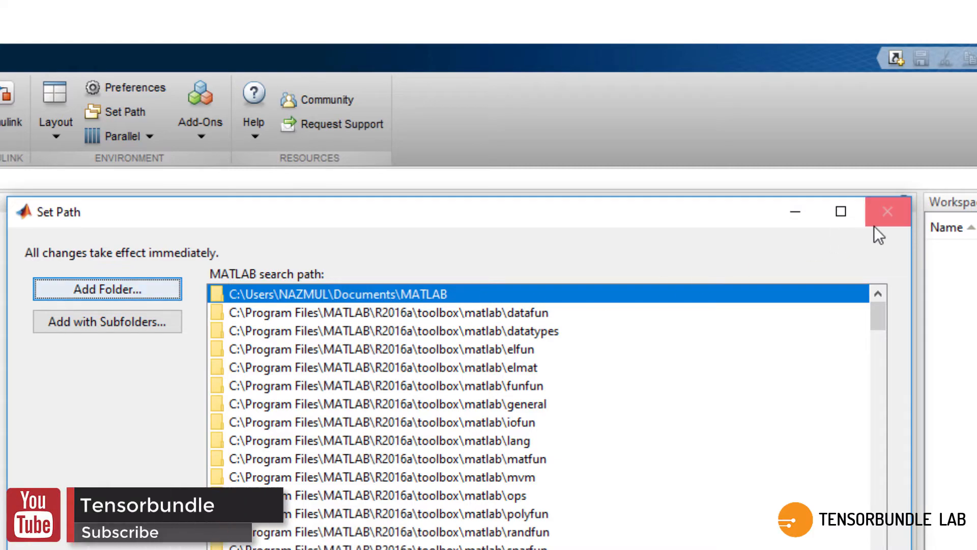
{"action": "left_click", "coordinate": [888, 211]}
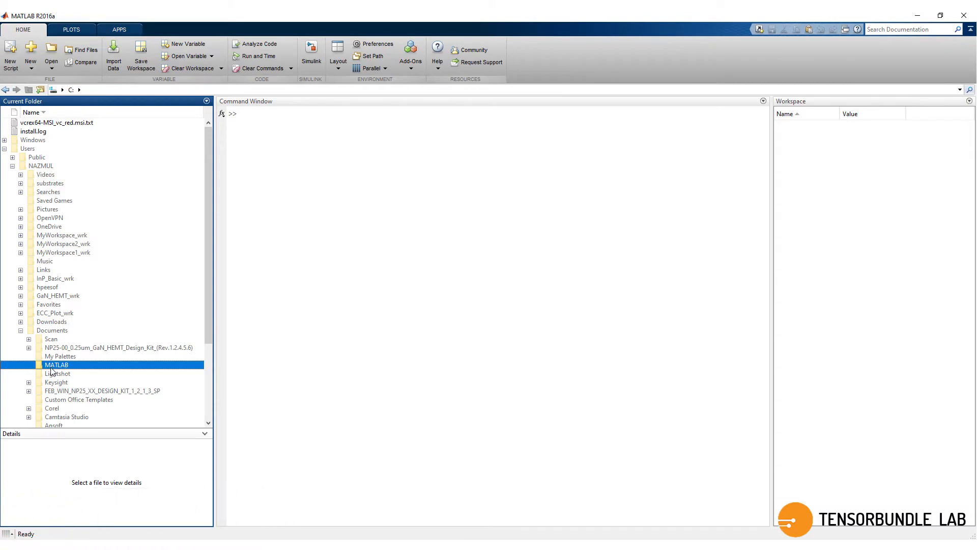
- Extract CST-MATLAB-API-master.zip inside the Documents MATLAB folder
{"action": "double_click", "coordinate": [56, 364]}
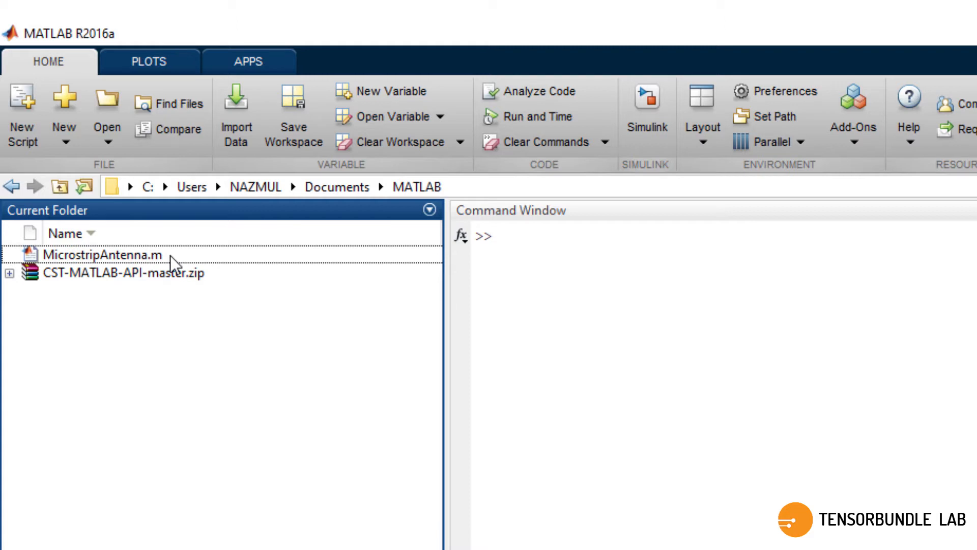
{"action": "mouse_move", "coordinate": [179, 283]}
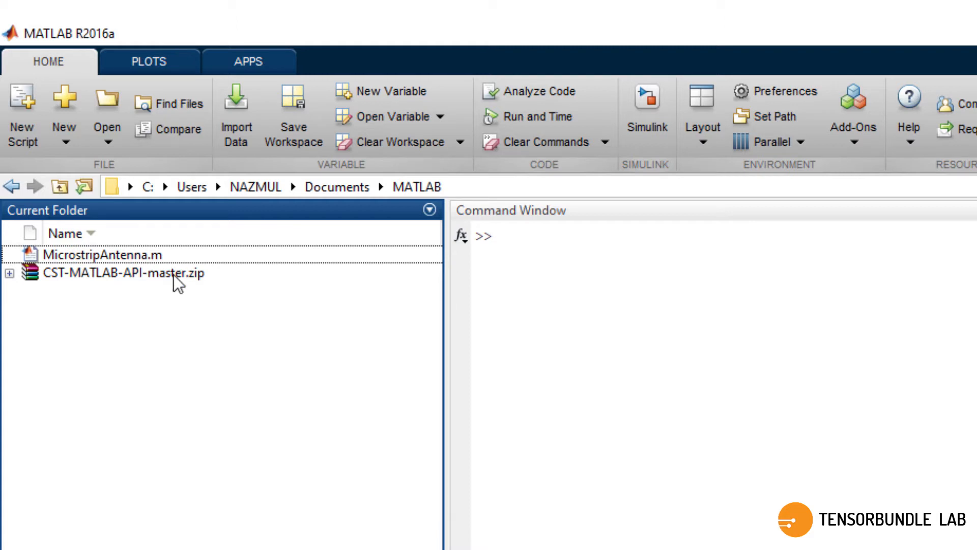
{"action": "right_click", "coordinate": [120, 273]}
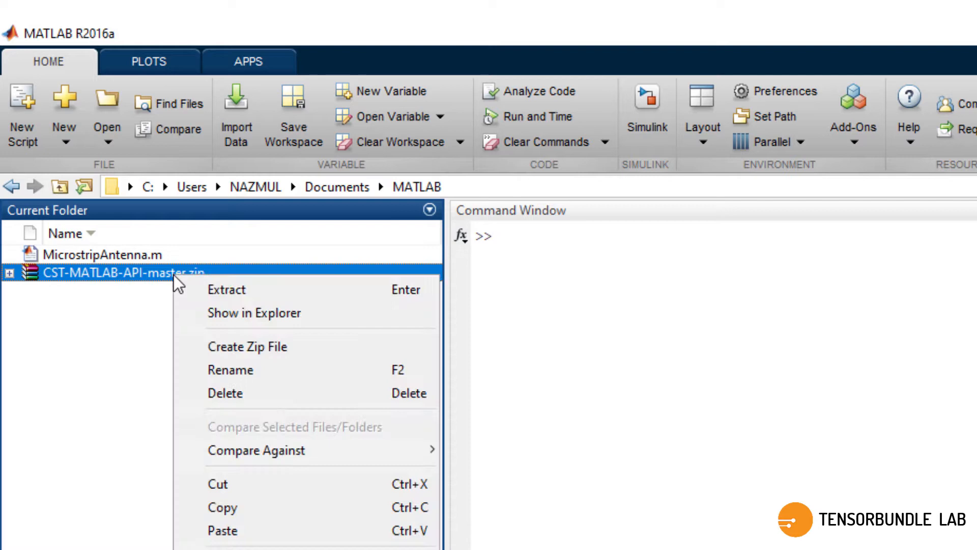
{"action": "left_click", "coordinate": [226, 288]}
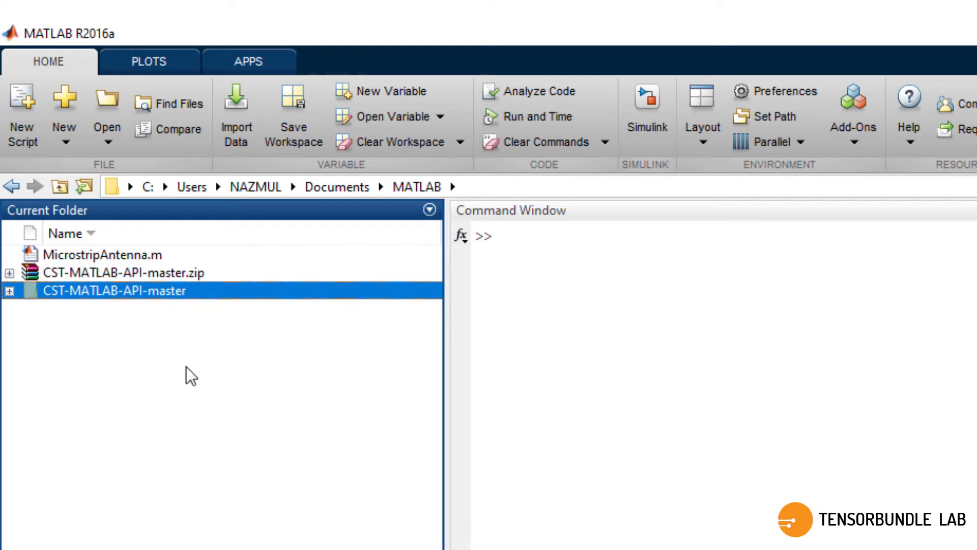
- Create a new folder named 'results' in the MATLAB folder
{"action": "right_click", "coordinate": [190, 374]}
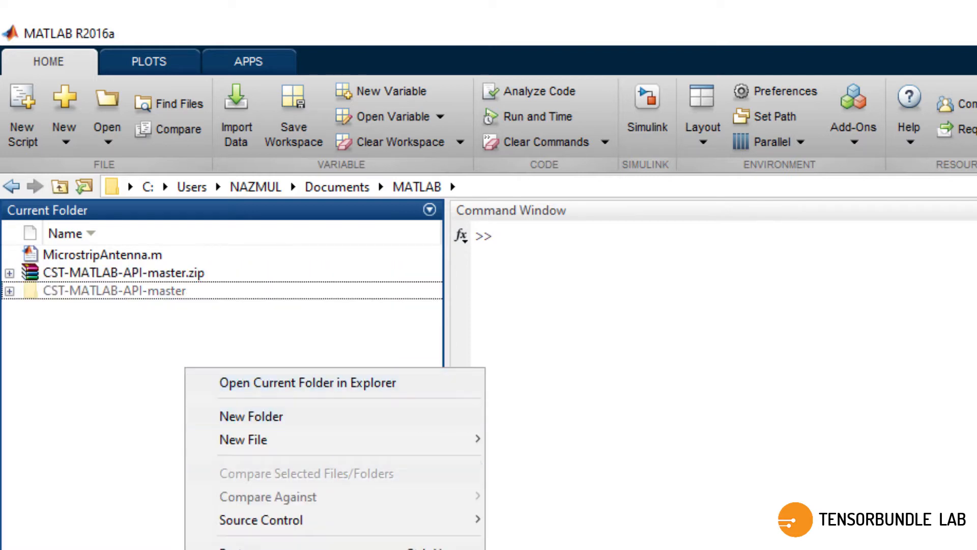
{"action": "left_click", "coordinate": [251, 416]}
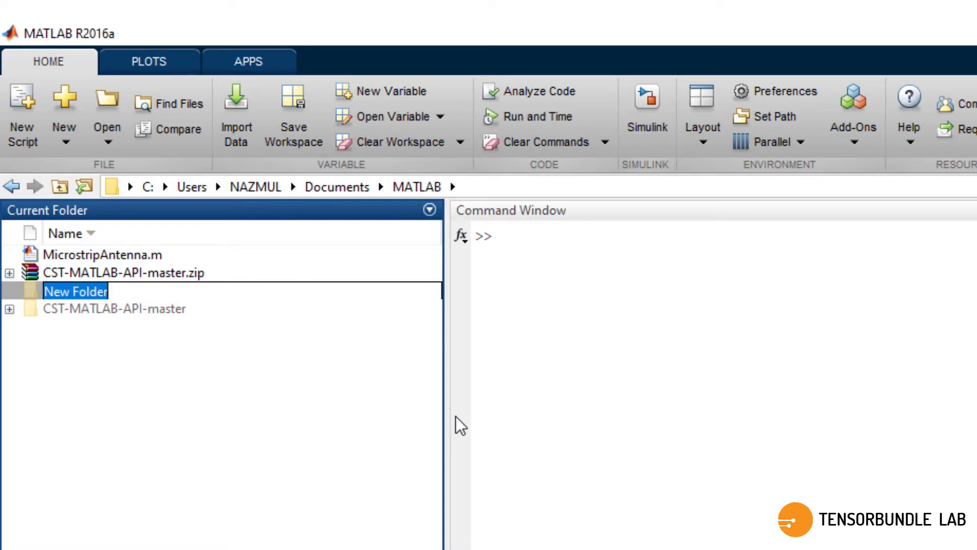
{"action": "type", "text": "results"}
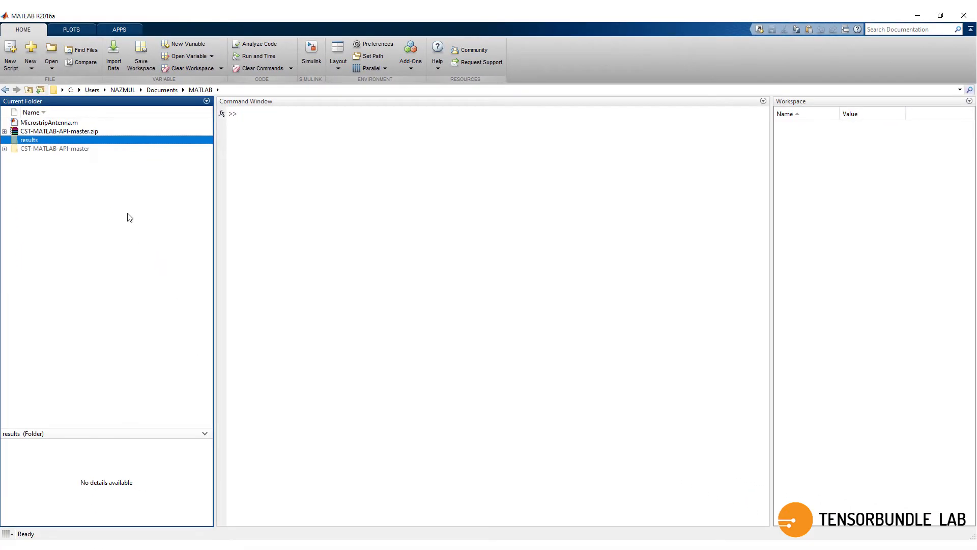
{"action": "left_click", "coordinate": [129, 214]}
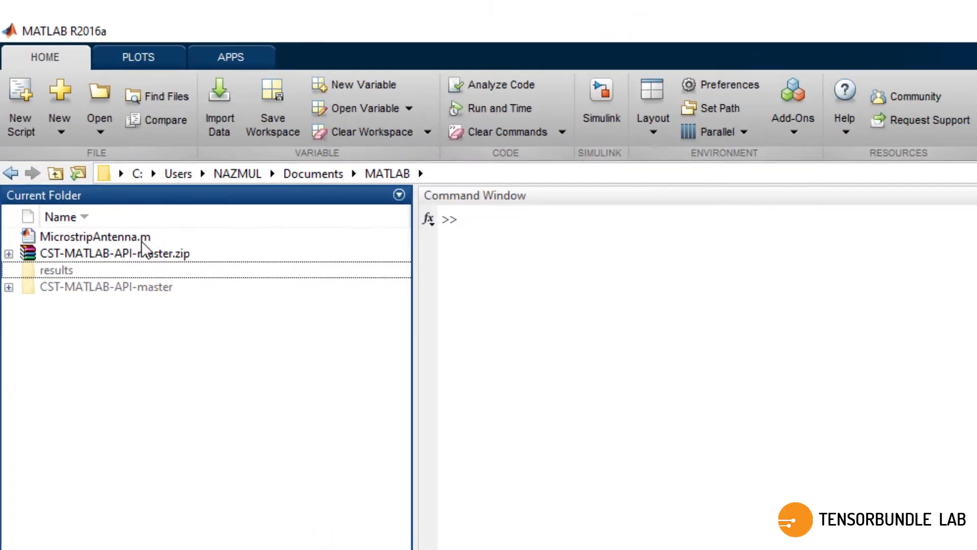
- Open MicrostripAntenna.m in a maximized Editor and scroll through its setup code
{"action": "double_click", "coordinate": [95, 236]}
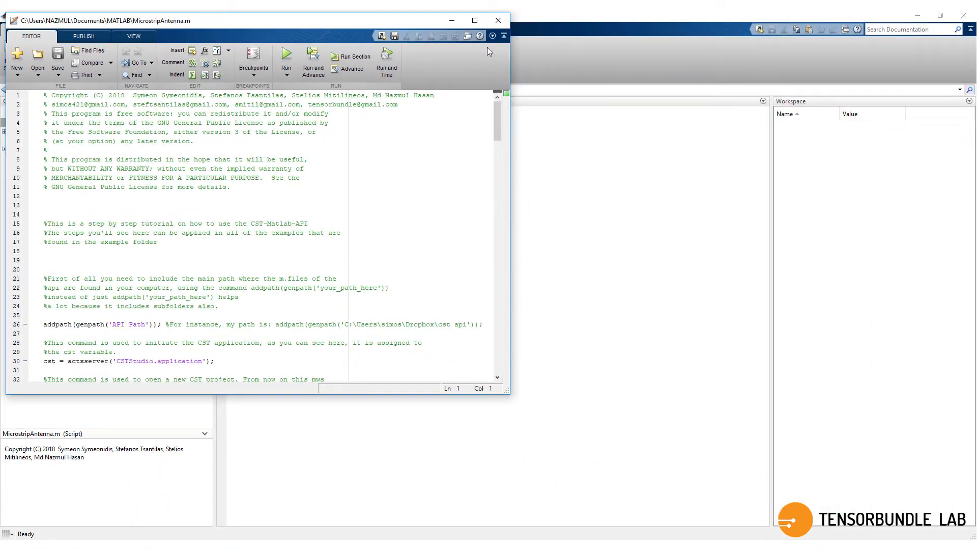
{"action": "left_click", "coordinate": [475, 20]}
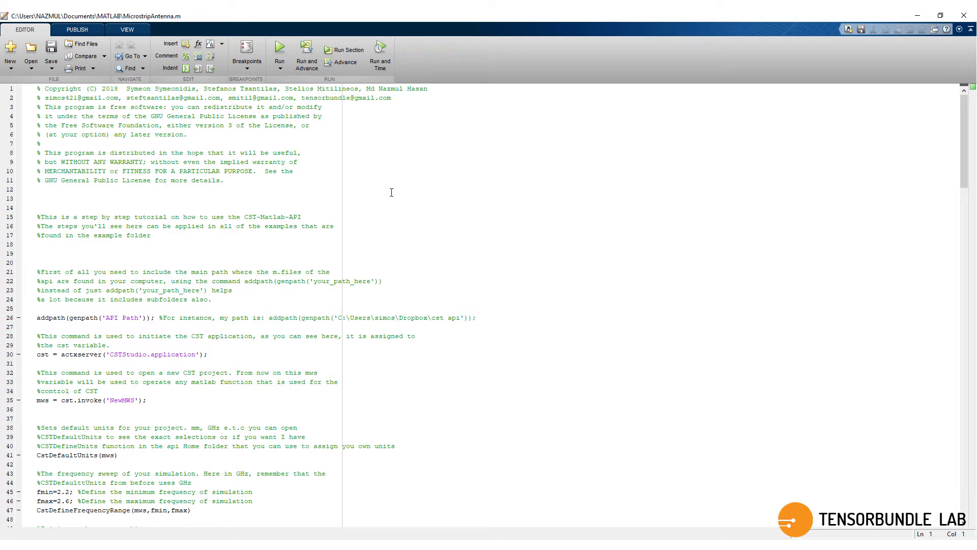
{"action": "mouse_move", "coordinate": [345, 181]}
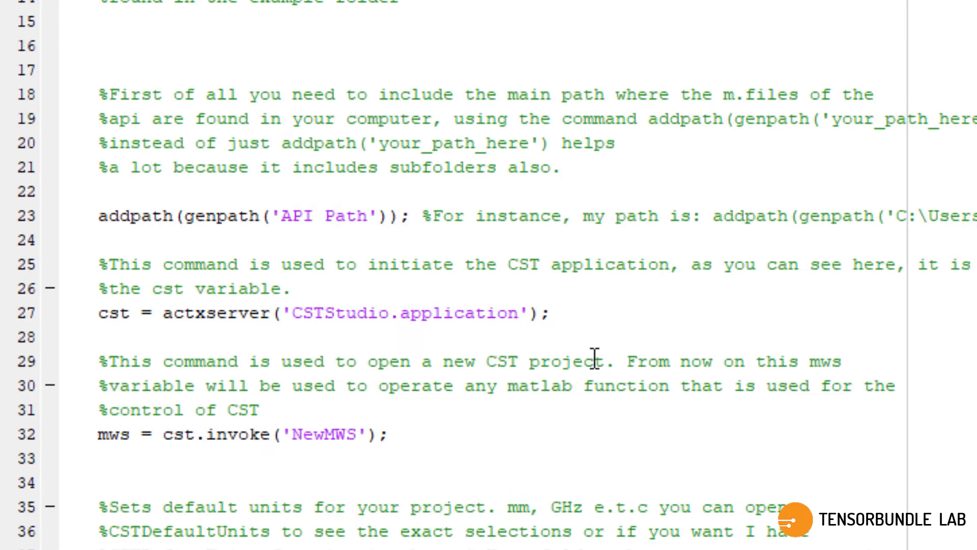
{"action": "scroll", "scroll_direction": "down", "scroll_amount": 3}
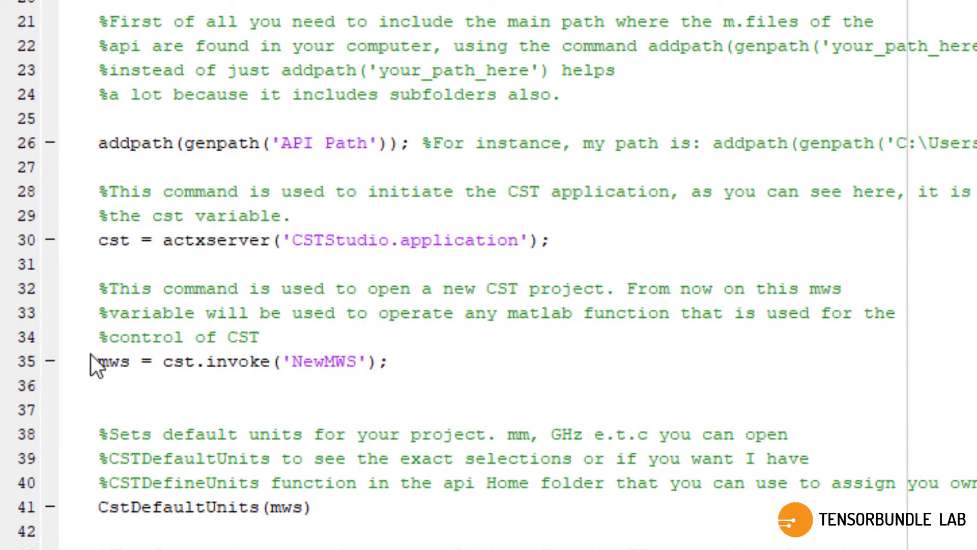
{"action": "mouse_move", "coordinate": [100, 377]}
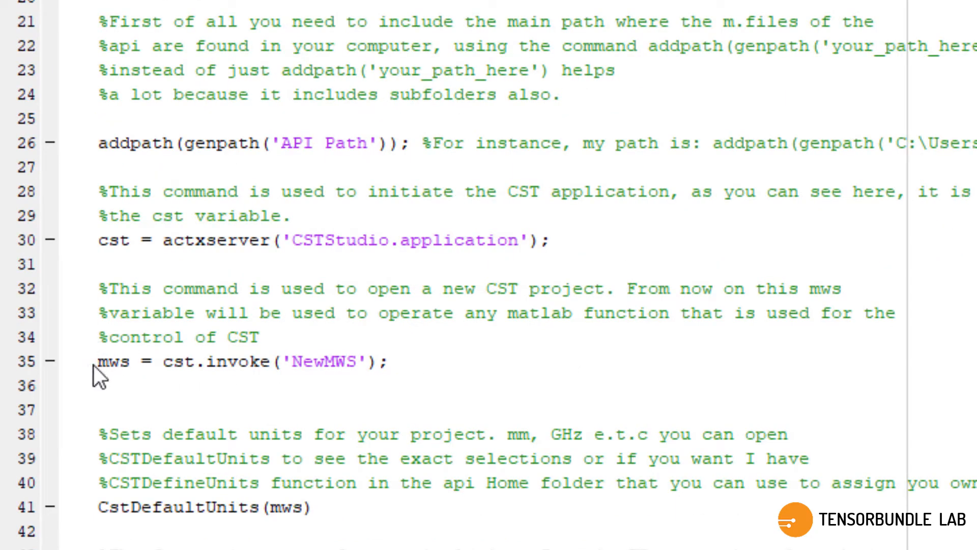
{"action": "mouse_move", "coordinate": [263, 378]}
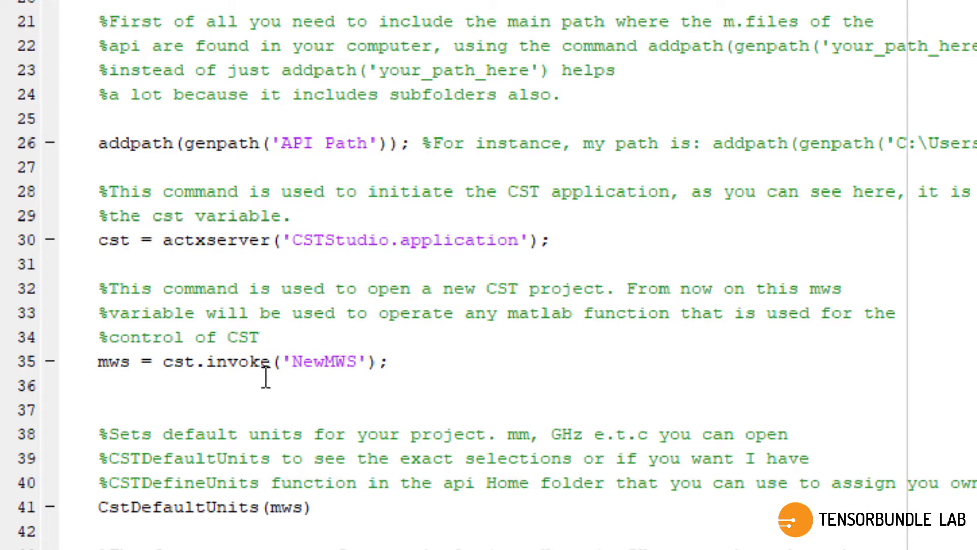
{"action": "scroll", "scroll_direction": "up", "scroll_amount": 3}
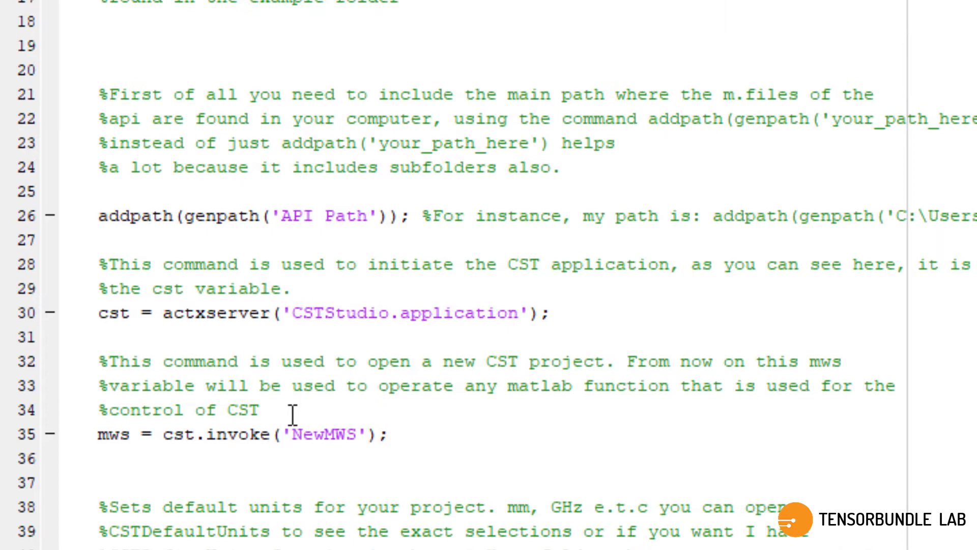
{"action": "scroll", "scroll_direction": "up", "scroll_amount": 3}
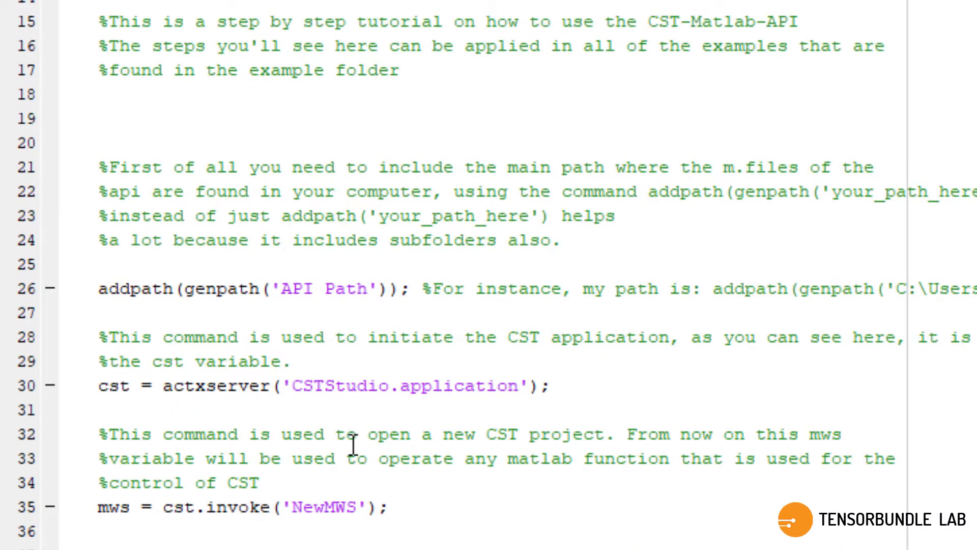
{"action": "mouse_move", "coordinate": [563, 496]}
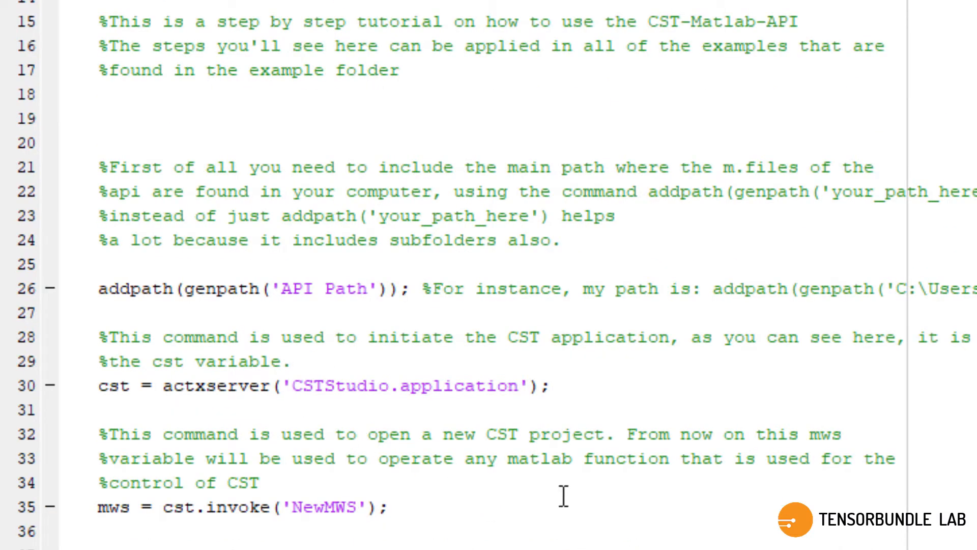
{"action": "mouse_move", "coordinate": [436, 329]}
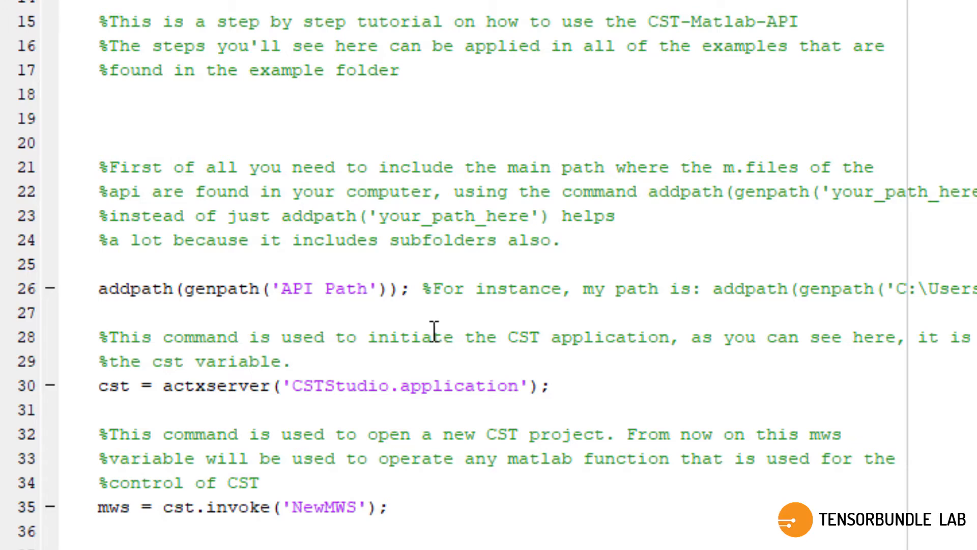
{"action": "scroll", "scroll_direction": "down", "scroll_amount": 3}
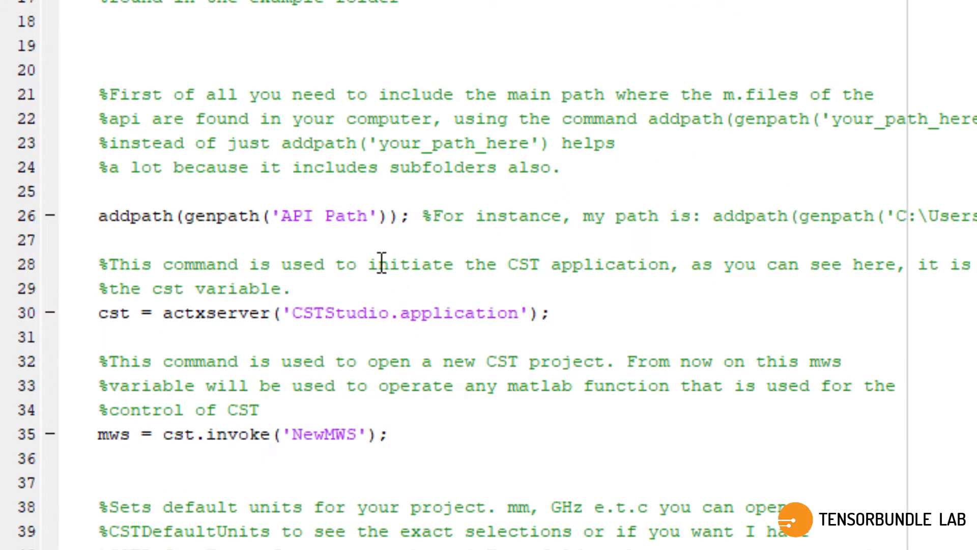
{"action": "mouse_move", "coordinate": [381, 258]}
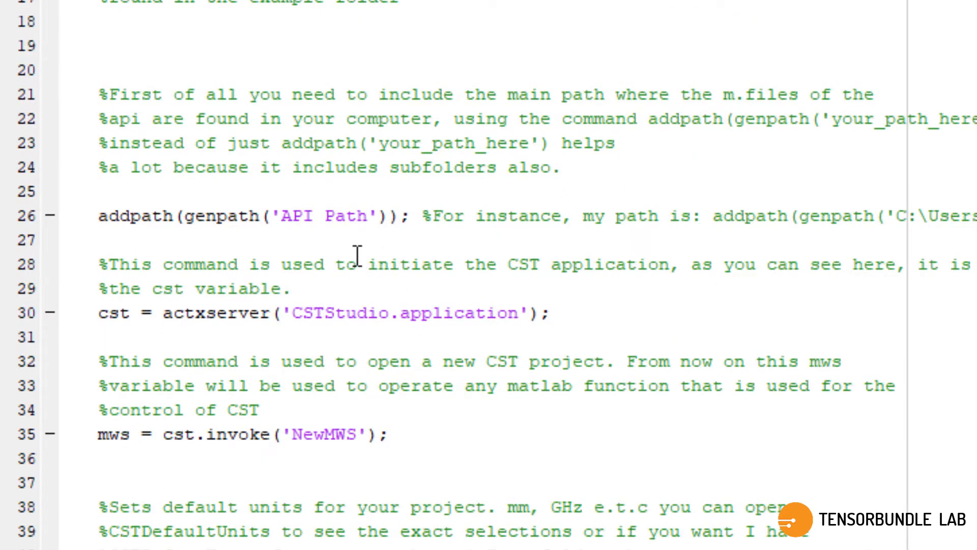
{"action": "scroll", "scroll_direction": "down", "scroll_amount": 3}
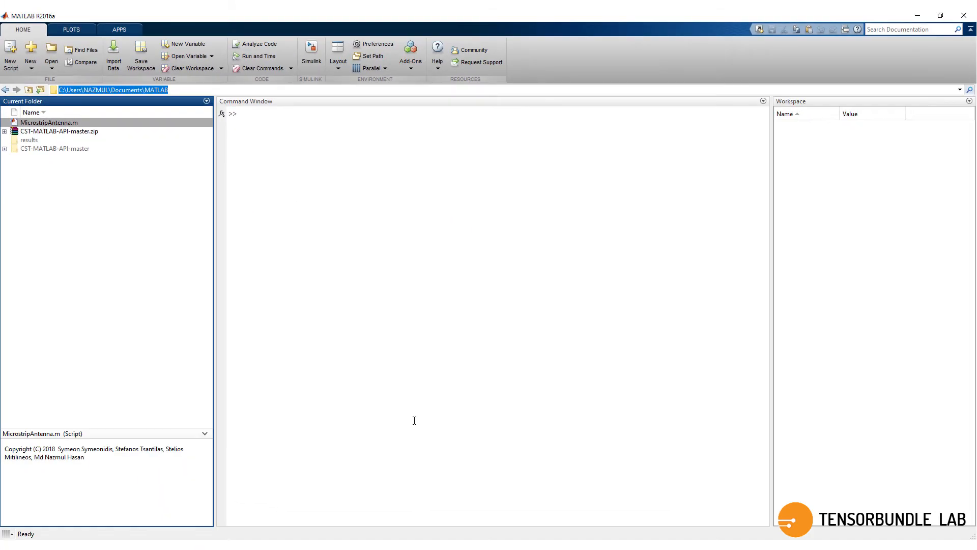
- Set the addpath string to C:\Users\NAZMUL\Documents\MATLAB\CST-MATLAB-API-master
{"action": "double_click", "coordinate": [47, 122]}
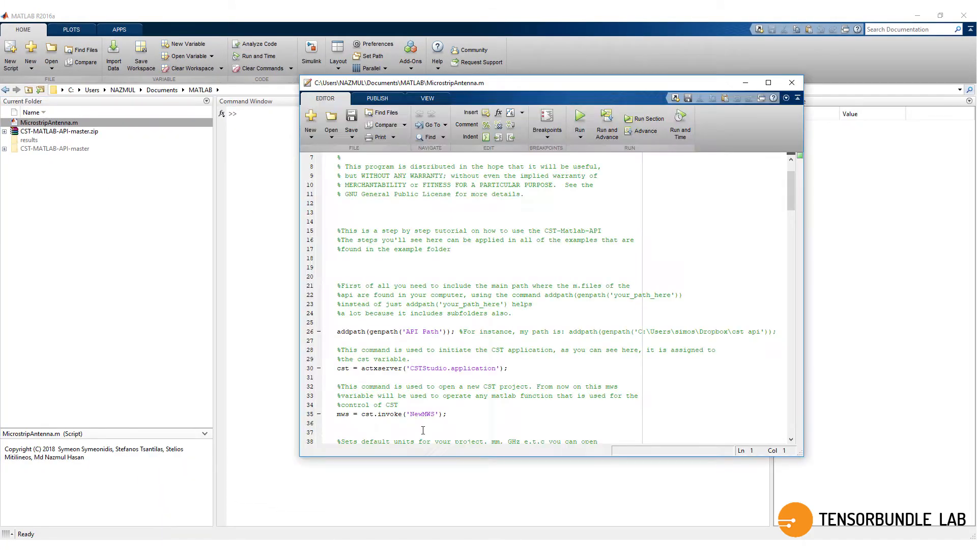
{"action": "left_click", "coordinate": [769, 82]}
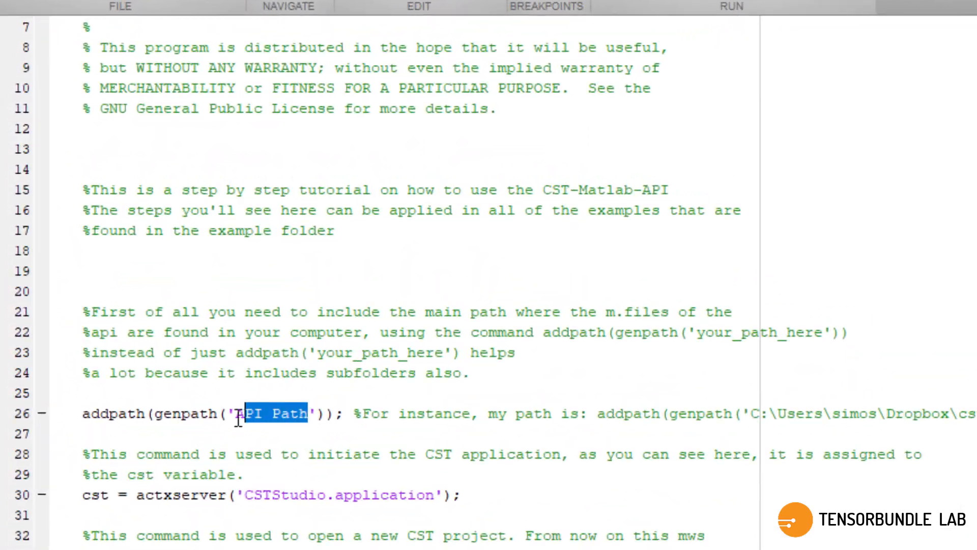
{"action": "type", "text": "C:\\Users\\NAZMUL\\Documents\\MATLAB"}
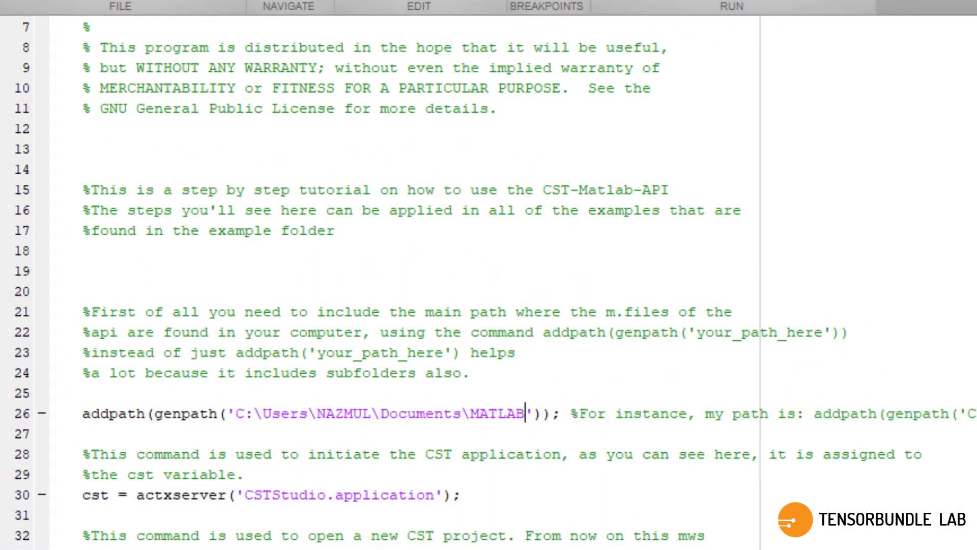
{"action": "type", "text": "\\"}
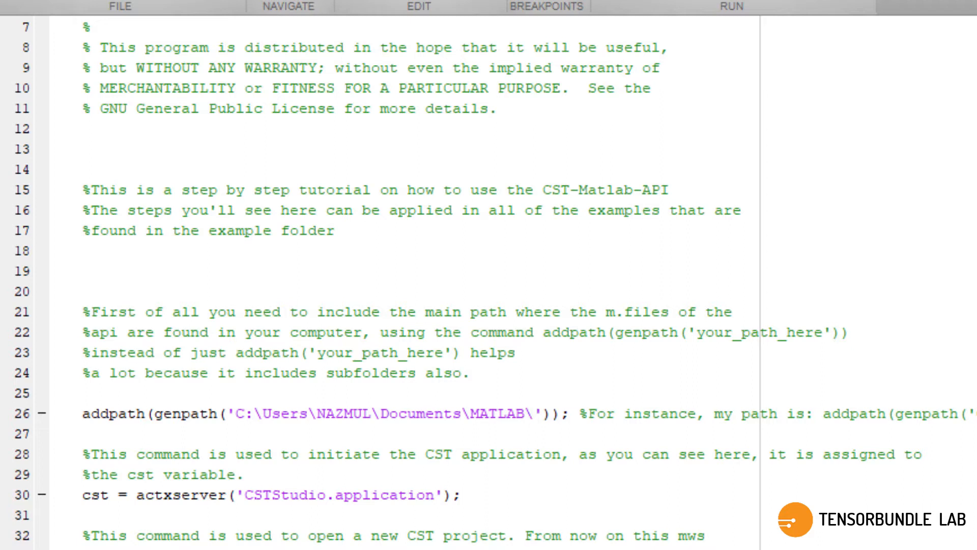
{"action": "type", "text": "CST-M"}
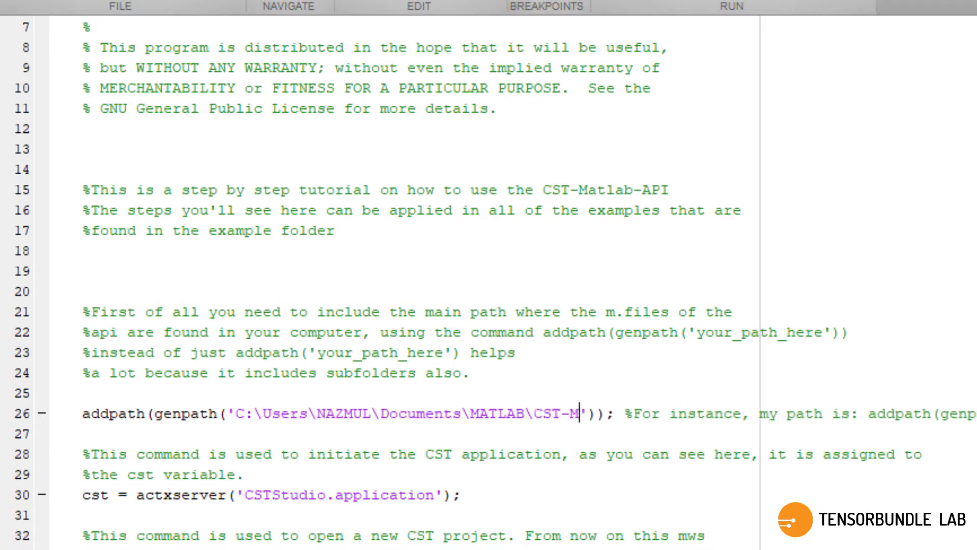
{"action": "type", "text": "ATLAB"}
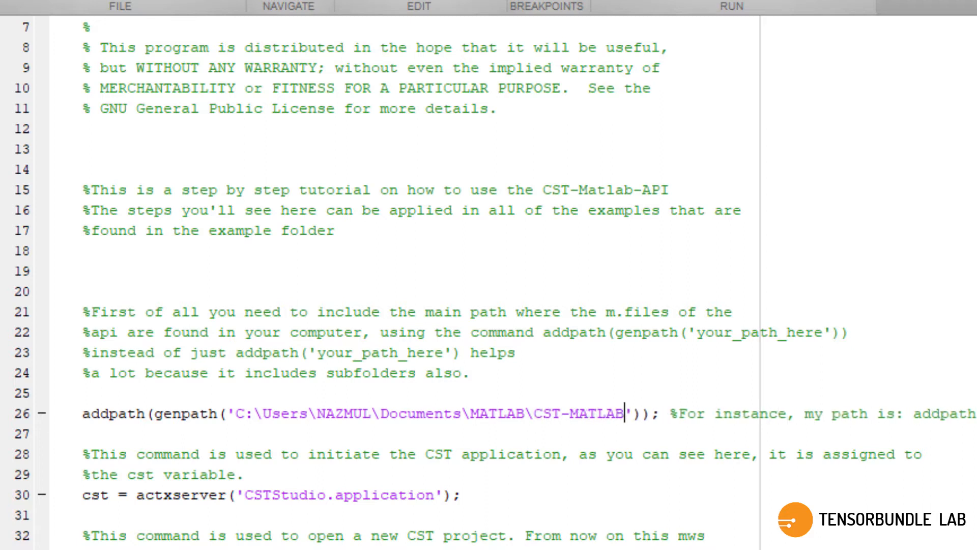
{"action": "type", "text": "-API"}
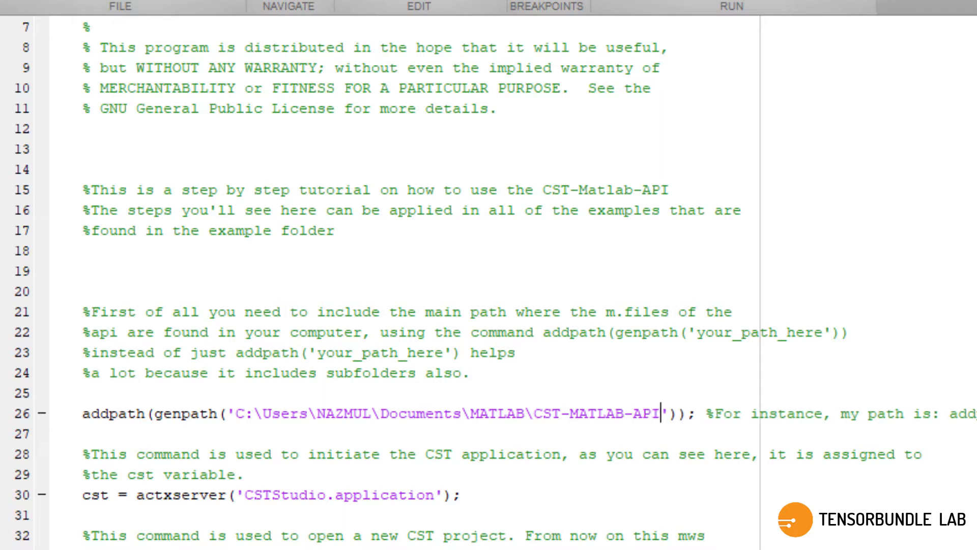
{"action": "type", "text": "-master"}
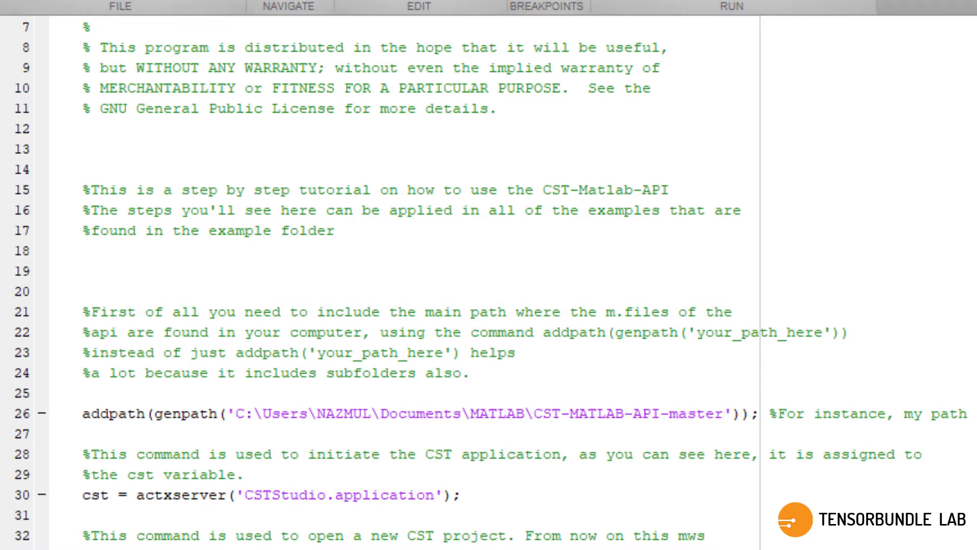
{"action": "scroll", "scroll_direction": "down", "scroll_amount": 3}
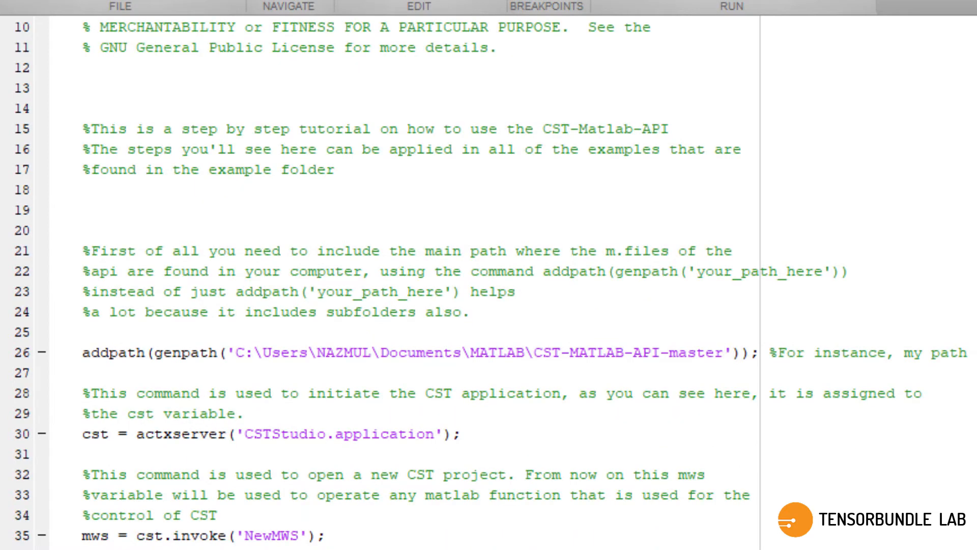
{"action": "scroll", "scroll_direction": "down", "scroll_amount": 3}
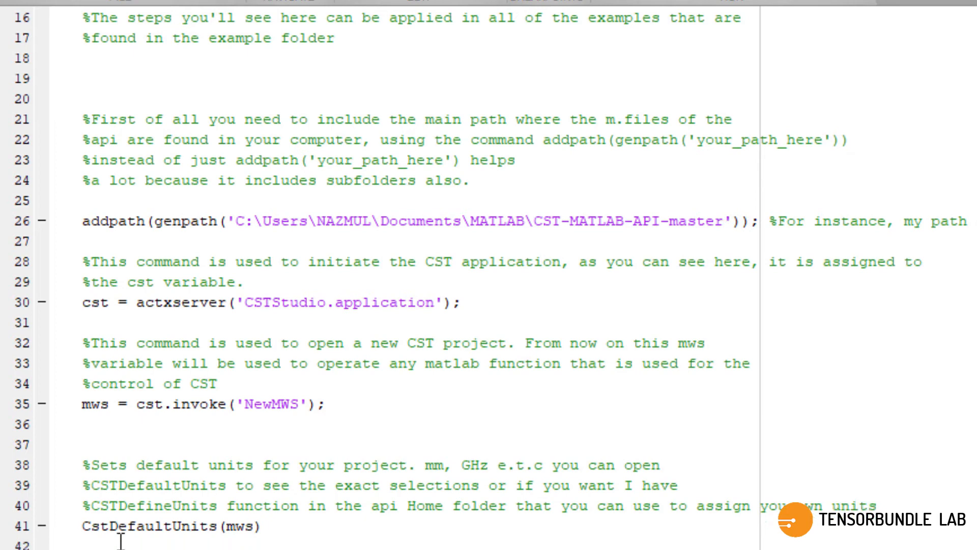
{"action": "scroll", "scroll_direction": "down", "scroll_amount": 3}
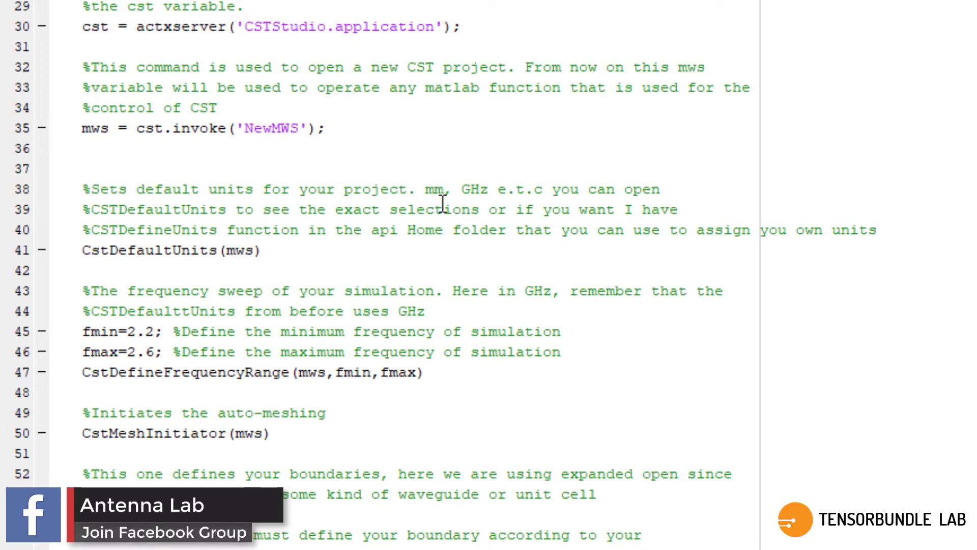
{"action": "mouse_move", "coordinate": [472, 205]}
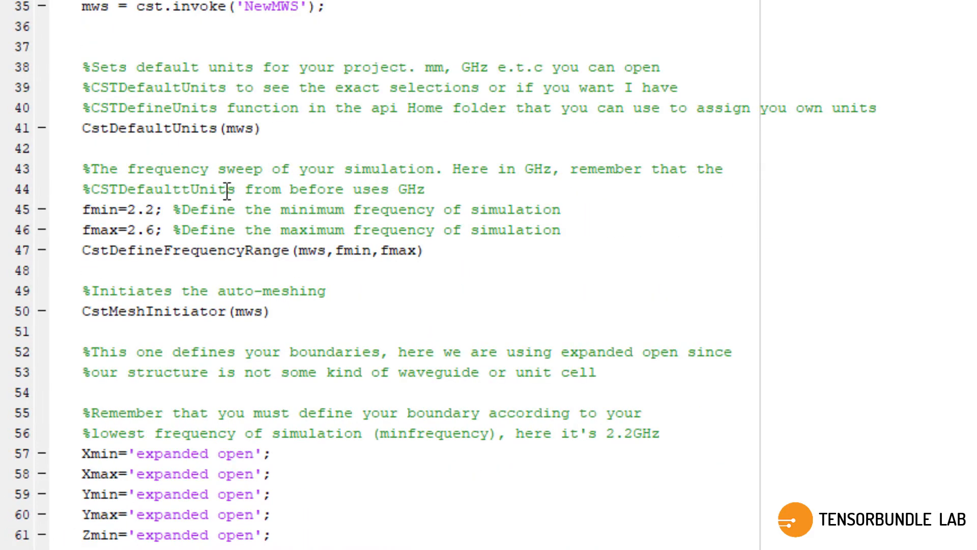
{"action": "mouse_move", "coordinate": [181, 221]}
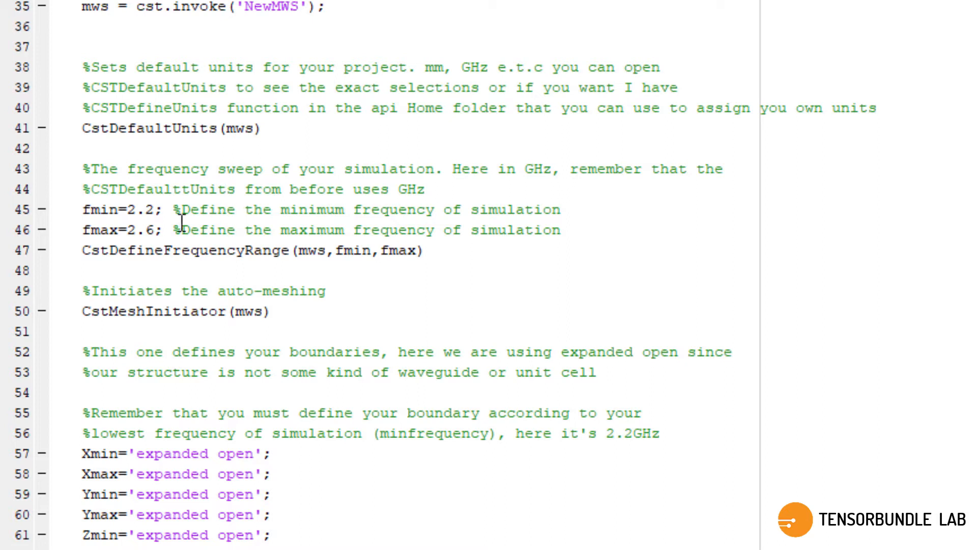
{"action": "mouse_move", "coordinate": [149, 238]}
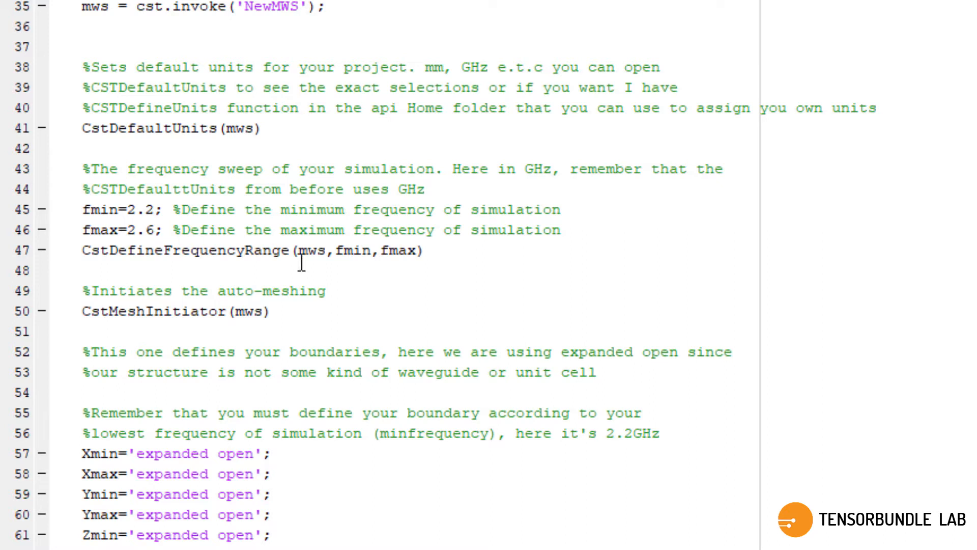
{"action": "mouse_move", "coordinate": [391, 268]}
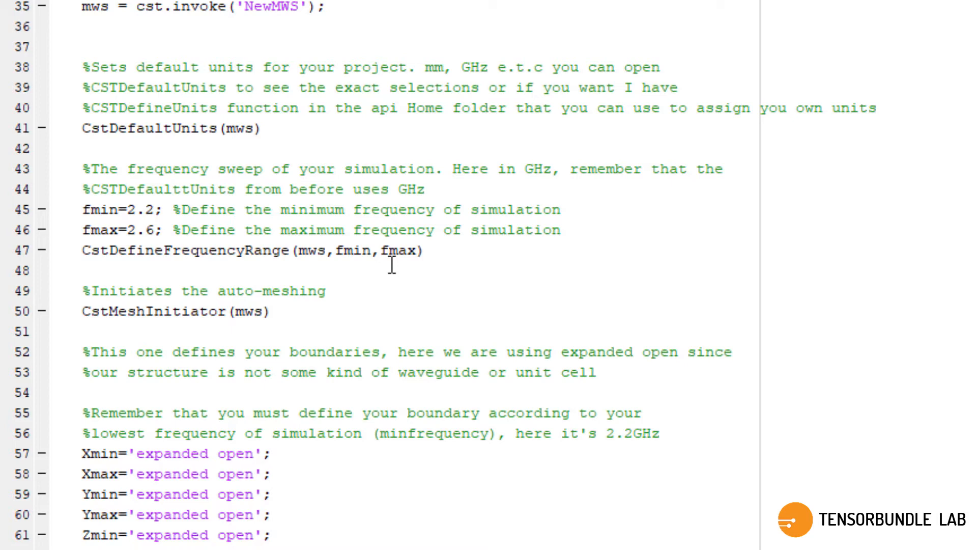
{"action": "scroll", "scroll_direction": "down", "scroll_amount": 3}
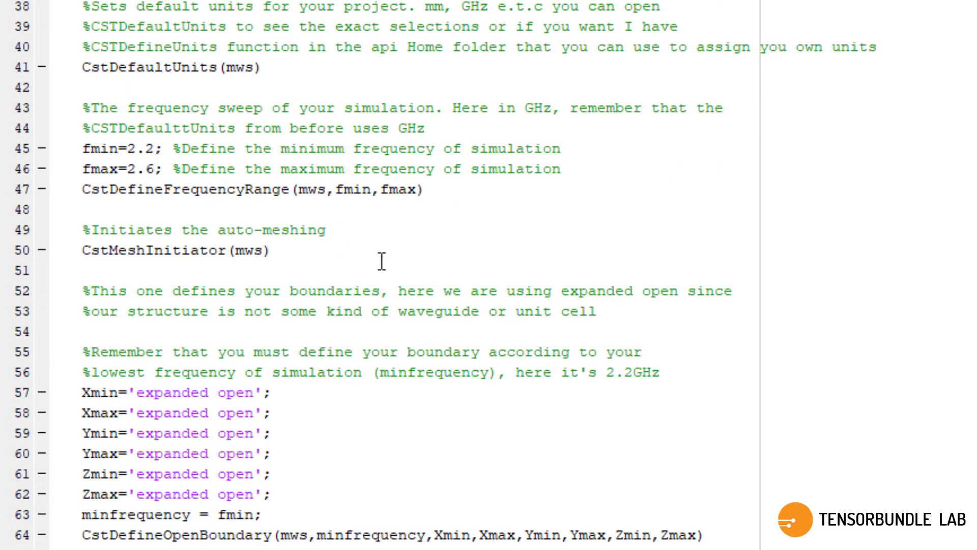
{"action": "scroll", "scroll_direction": "down", "scroll_amount": 3}
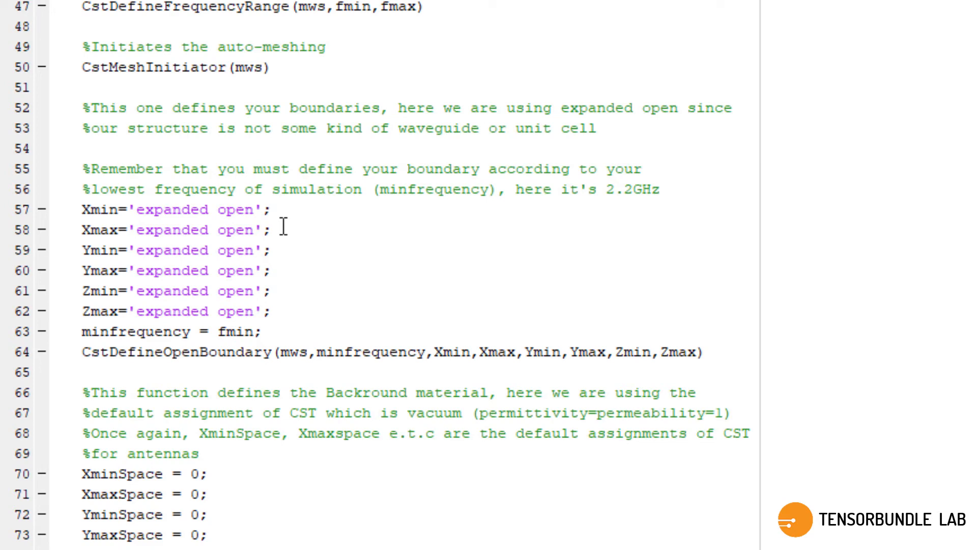
{"action": "mouse_move", "coordinate": [286, 258]}
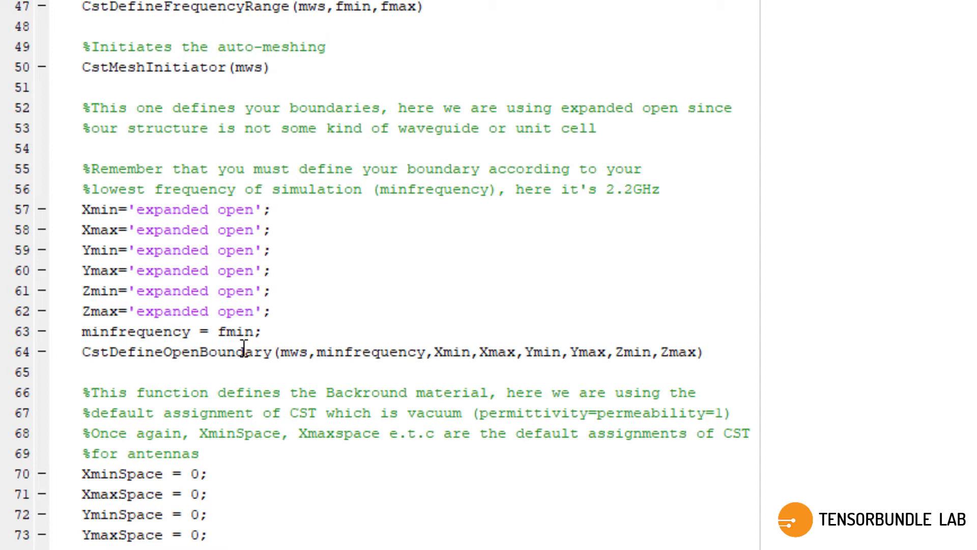
{"action": "scroll", "scroll_direction": "down", "scroll_amount": 3}
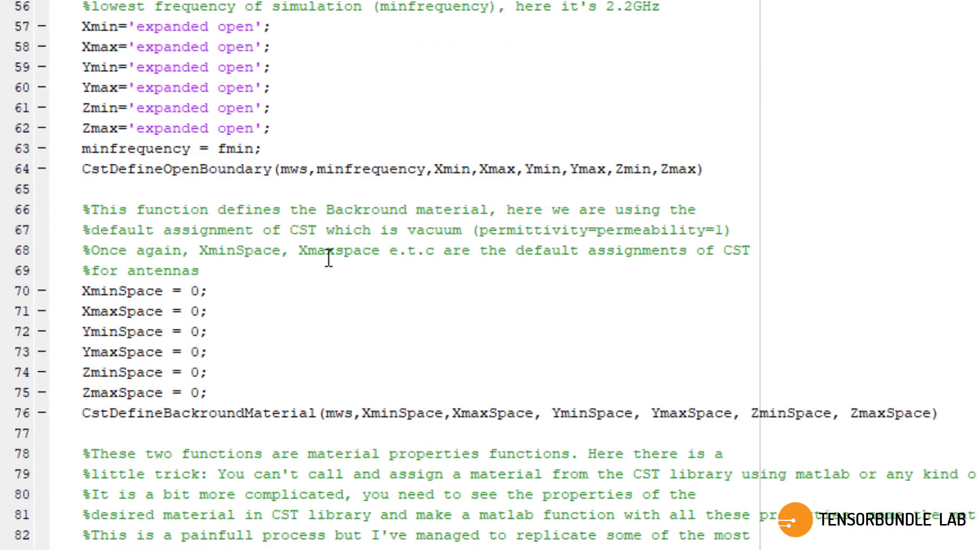
{"action": "mouse_move", "coordinate": [419, 228]}
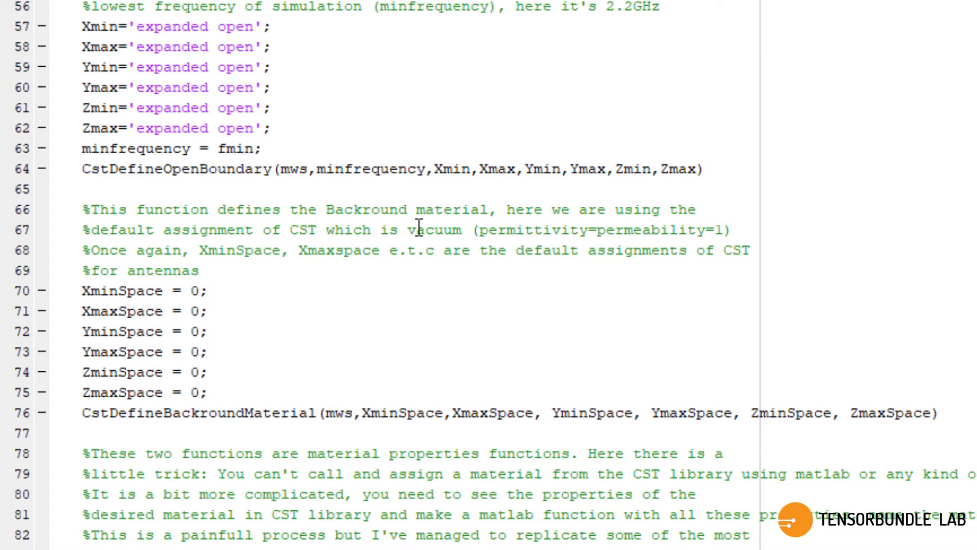
{"action": "mouse_move", "coordinate": [411, 256]}
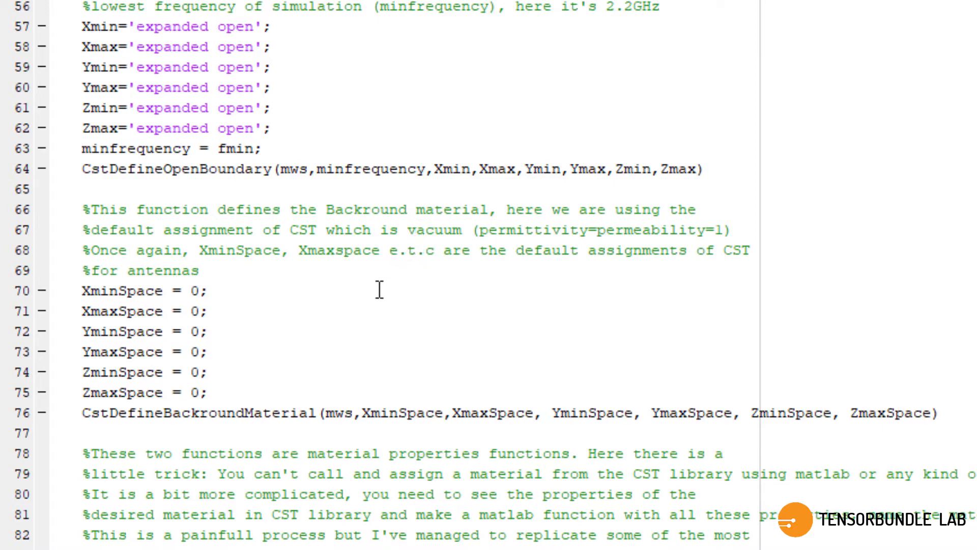
{"action": "scroll", "scroll_direction": "down", "scroll_amount": 3}
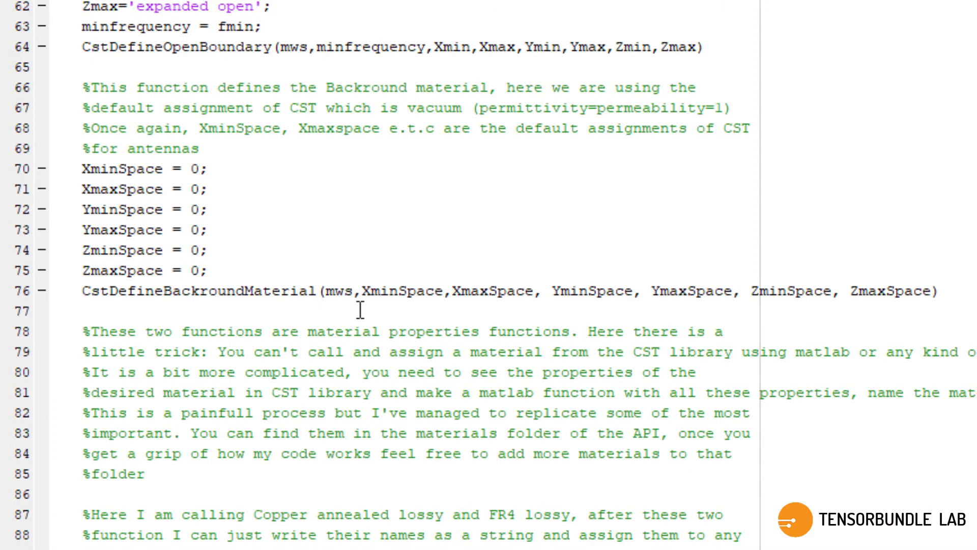
{"action": "scroll", "scroll_direction": "down", "scroll_amount": 3}
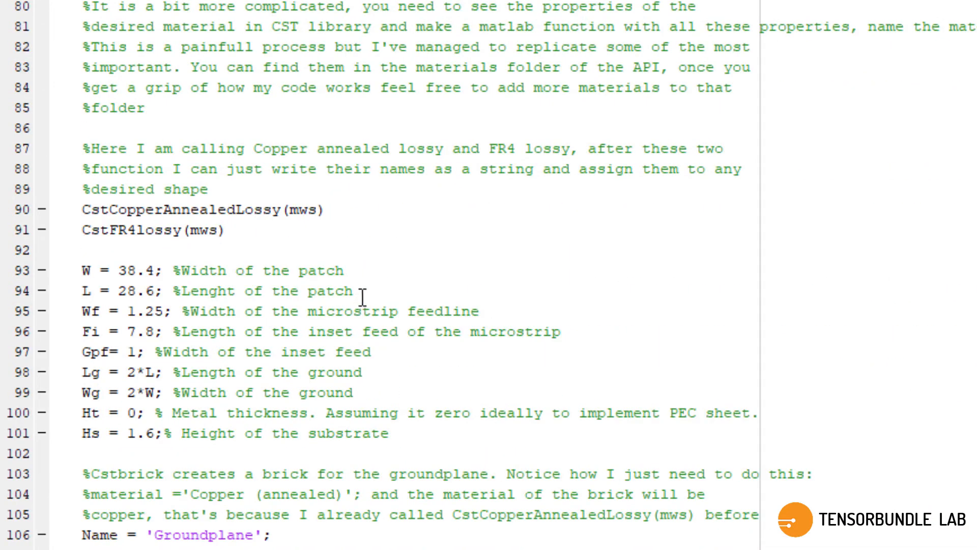
{"action": "mouse_move", "coordinate": [245, 228]}
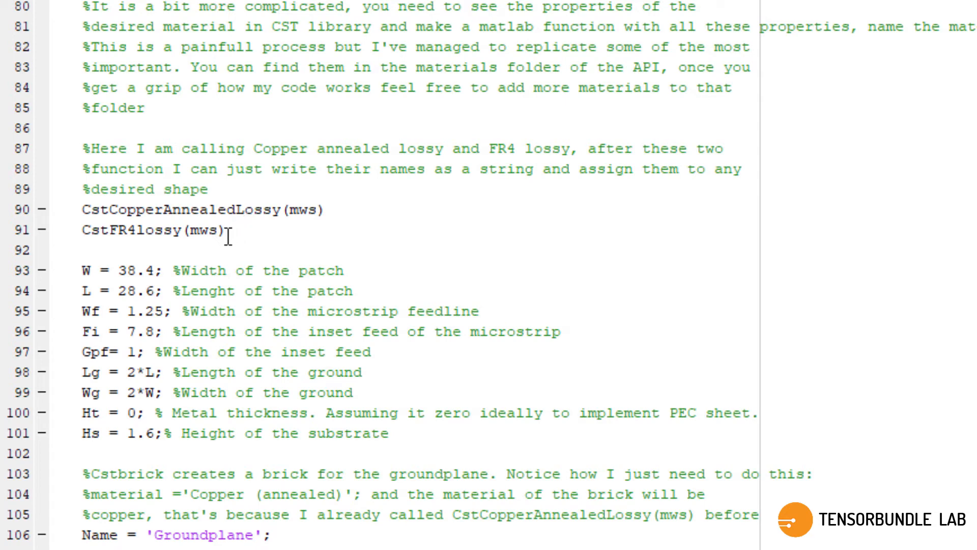
{"action": "scroll", "scroll_direction": "down", "scroll_amount": 3}
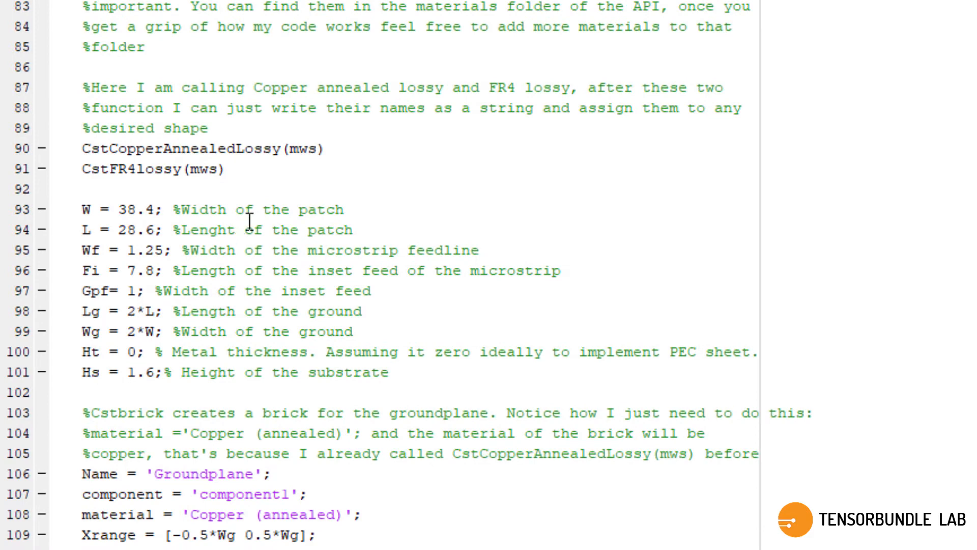
{"action": "mouse_move", "coordinate": [302, 310]}
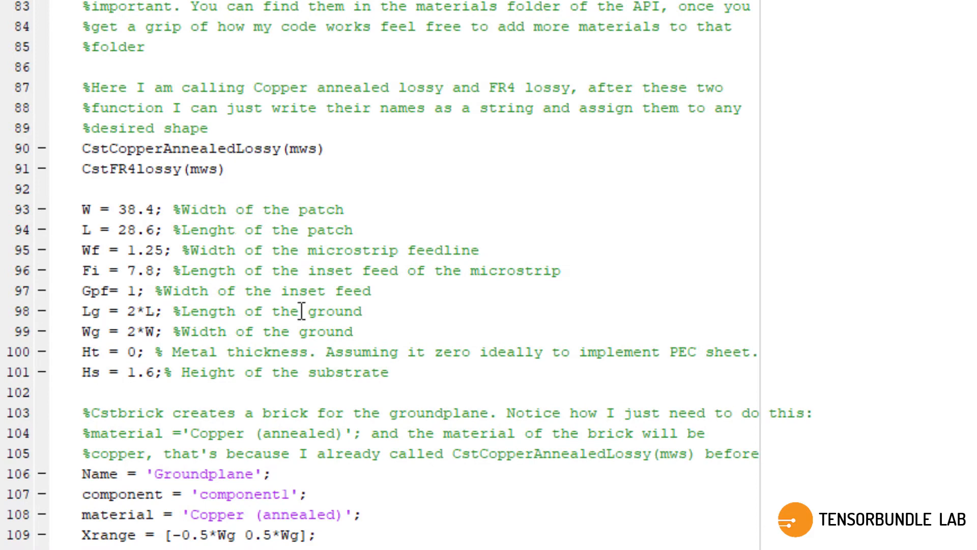
{"action": "mouse_move", "coordinate": [313, 353]}
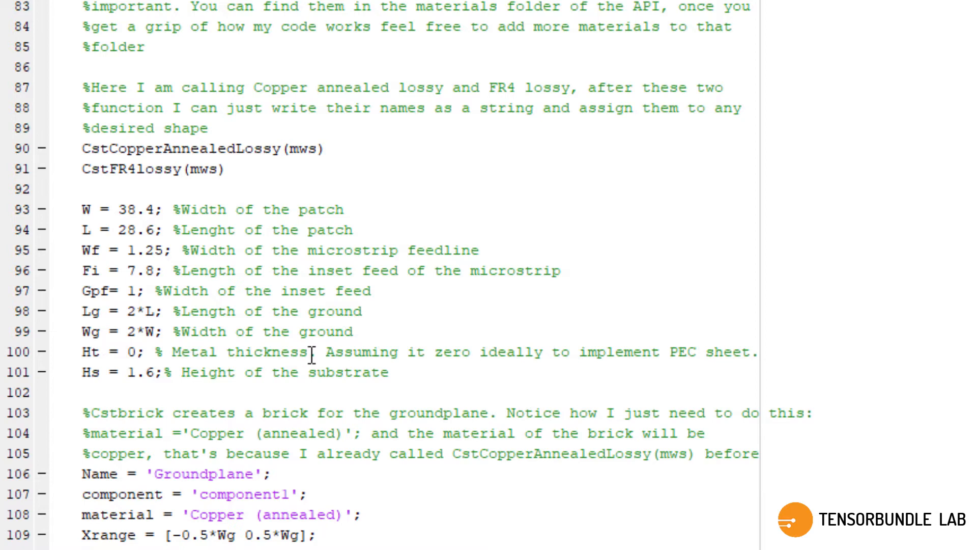
{"action": "scroll", "scroll_direction": "down", "scroll_amount": 3}
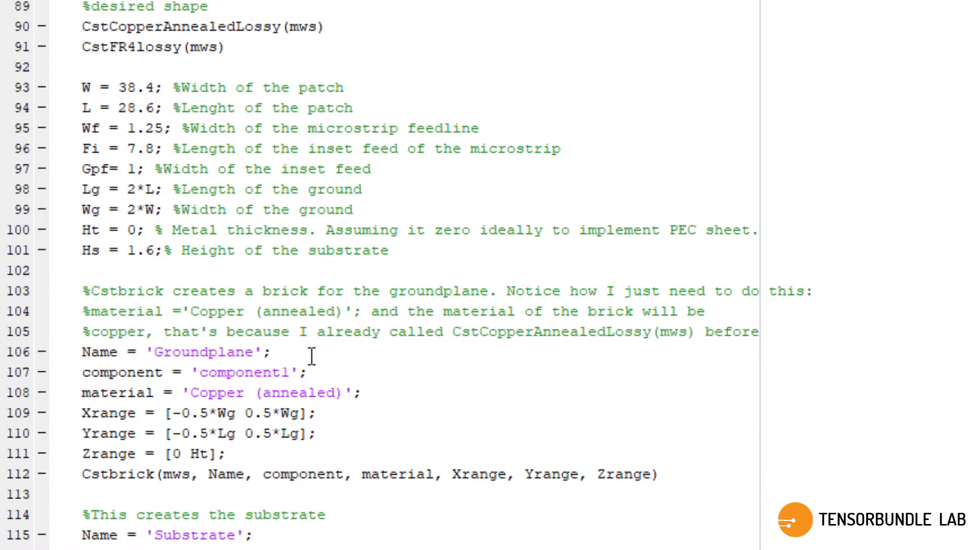
{"action": "scroll", "scroll_direction": "down", "scroll_amount": 3}
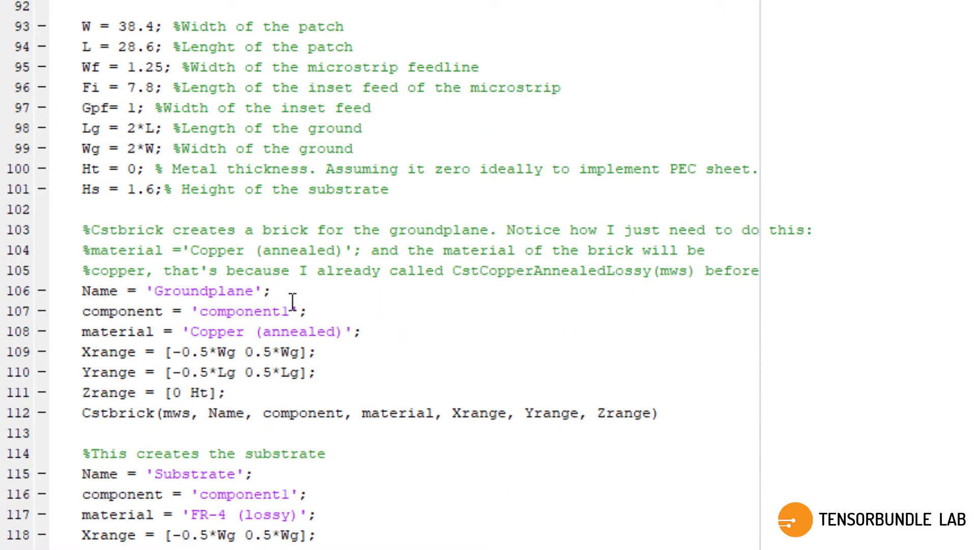
{"action": "mouse_move", "coordinate": [321, 360]}
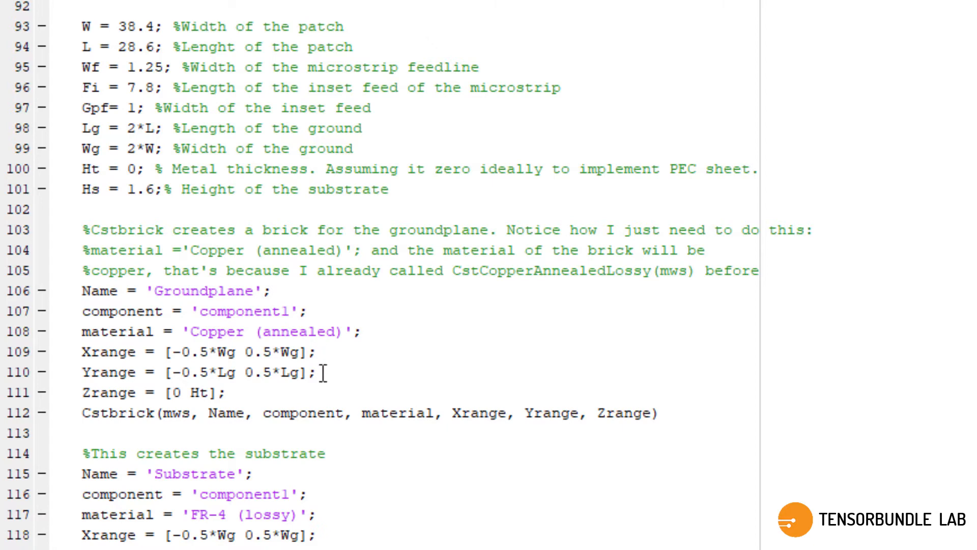
{"action": "scroll", "scroll_direction": "down", "scroll_amount": 3}
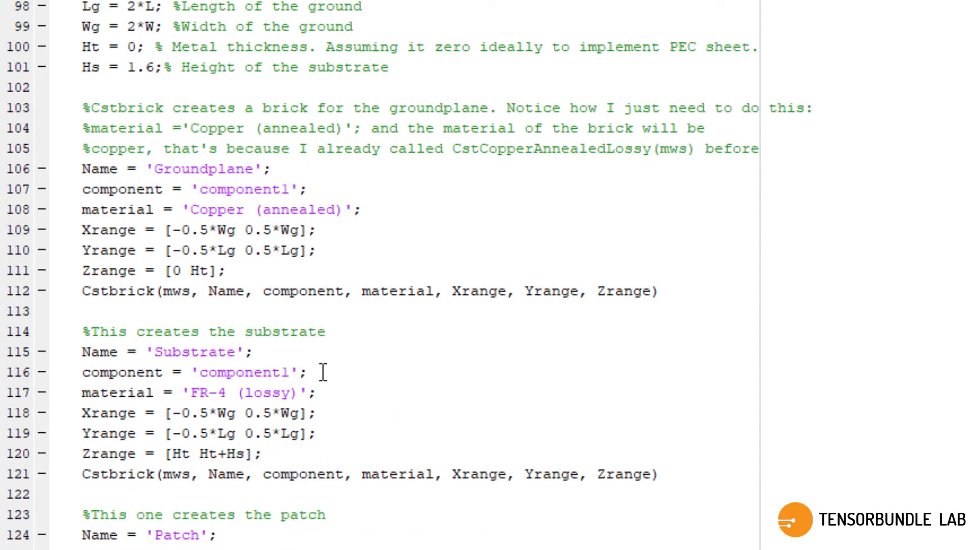
{"action": "scroll", "scroll_direction": "down", "scroll_amount": 3}
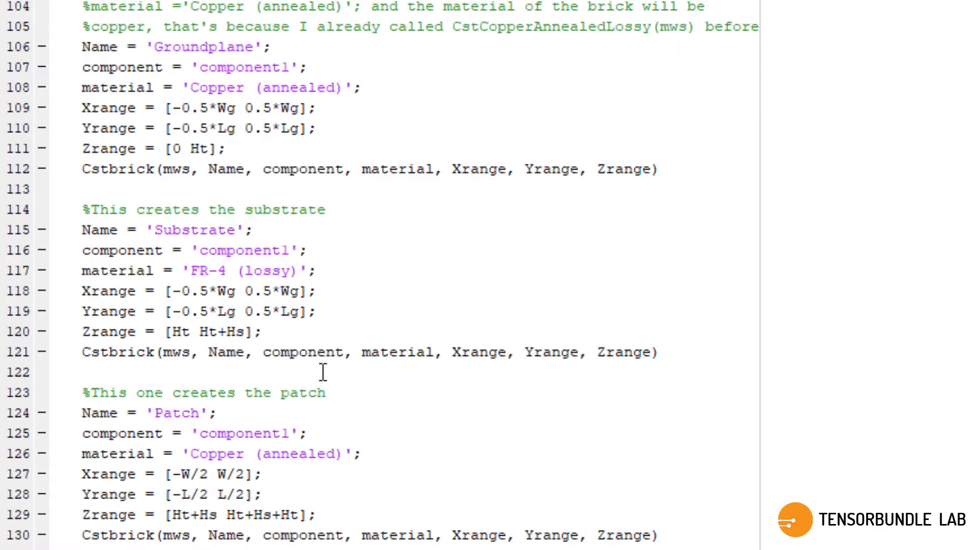
{"action": "scroll", "scroll_direction": "down", "scroll_amount": 3}
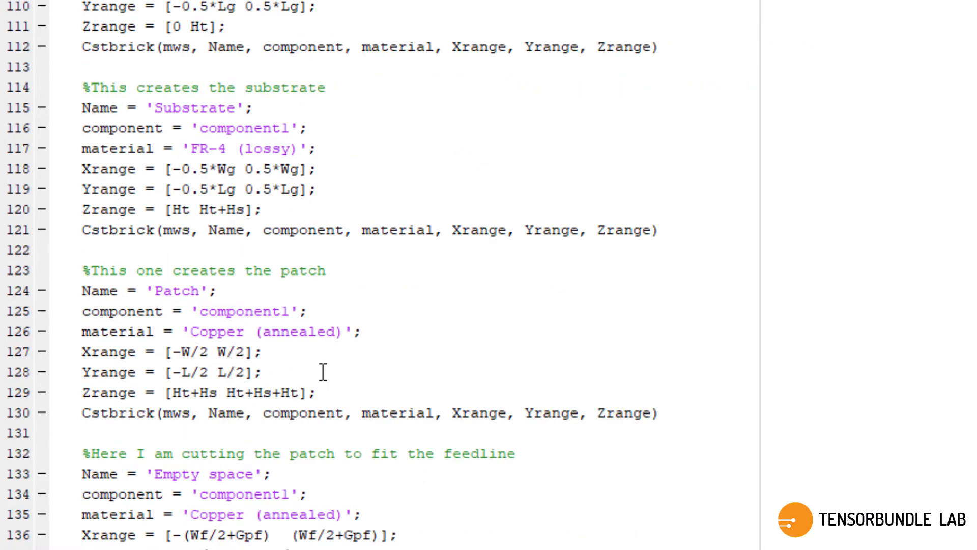
{"action": "scroll", "scroll_direction": "down", "scroll_amount": 3}
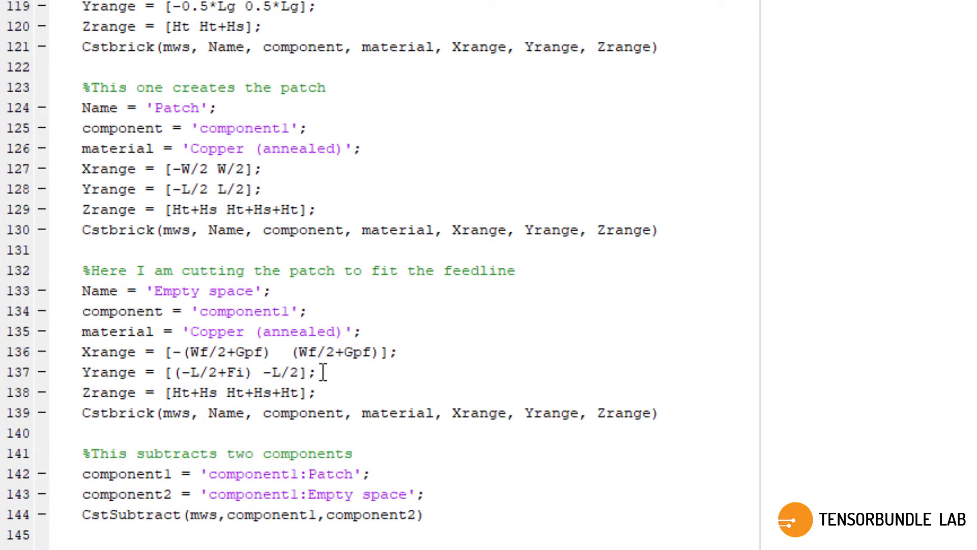
{"action": "scroll", "scroll_direction": "down", "scroll_amount": 3}
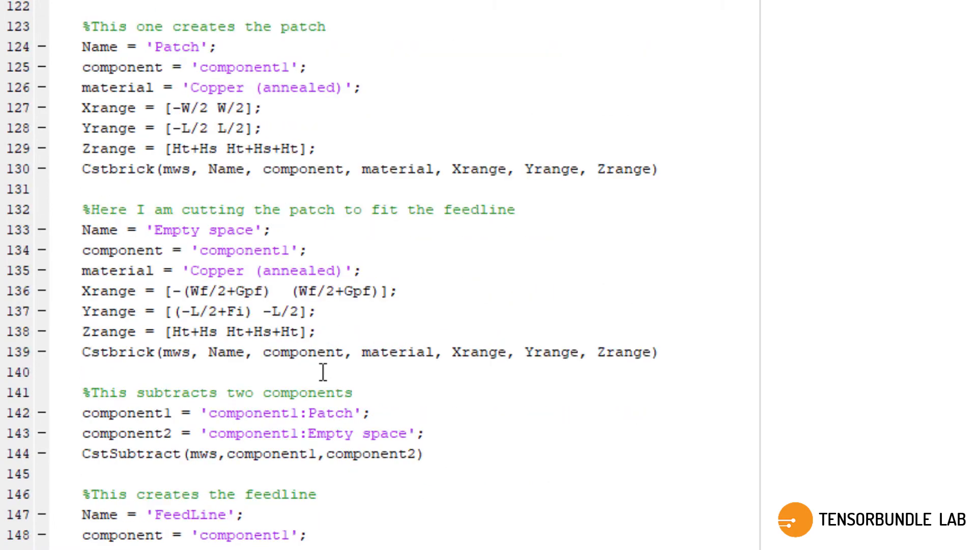
{"action": "scroll", "scroll_direction": "down", "scroll_amount": 3}
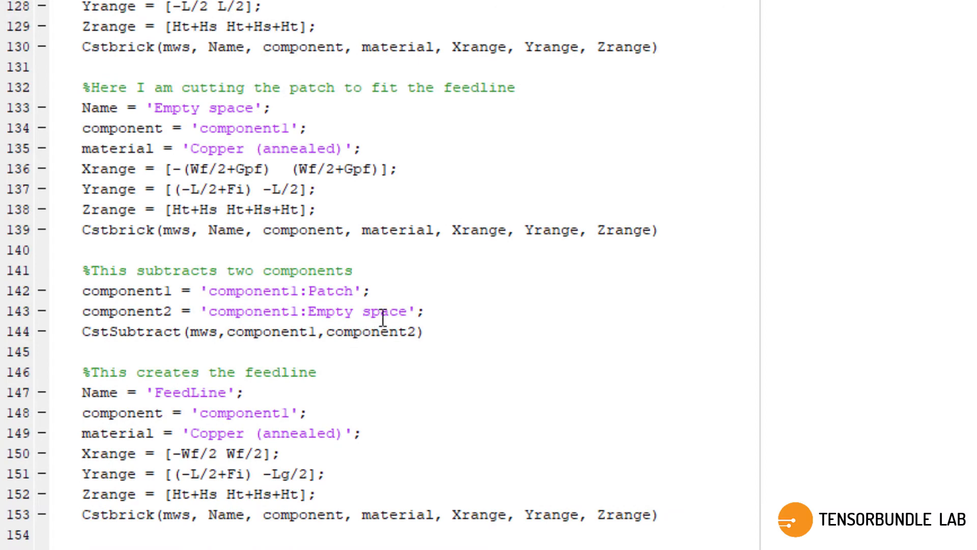
{"action": "mouse_move", "coordinate": [409, 291]}
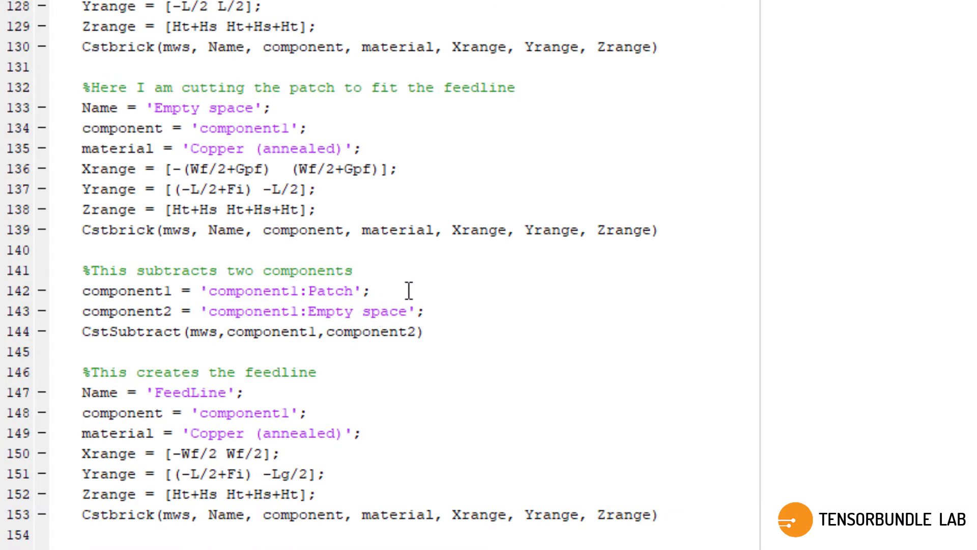
{"action": "mouse_move", "coordinate": [439, 310]}
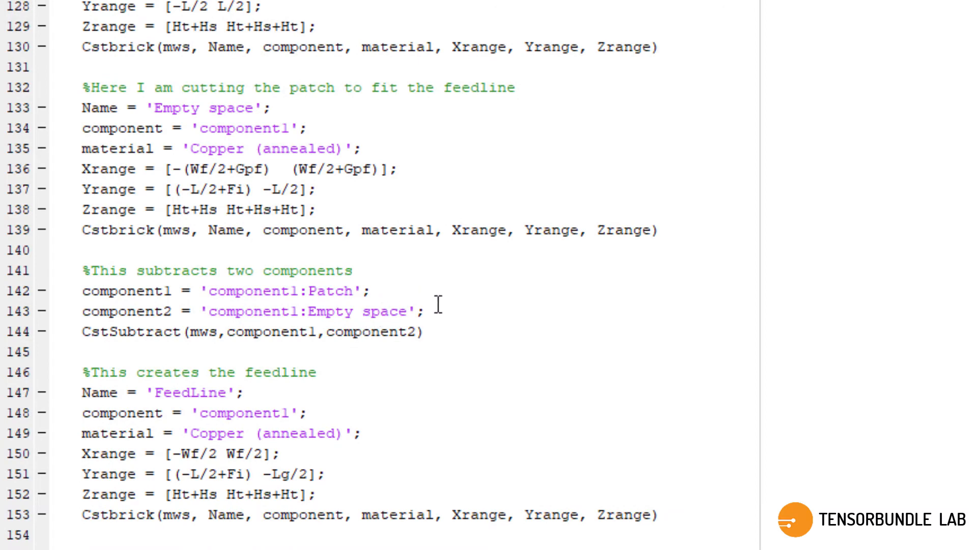
{"action": "mouse_move", "coordinate": [434, 310]}
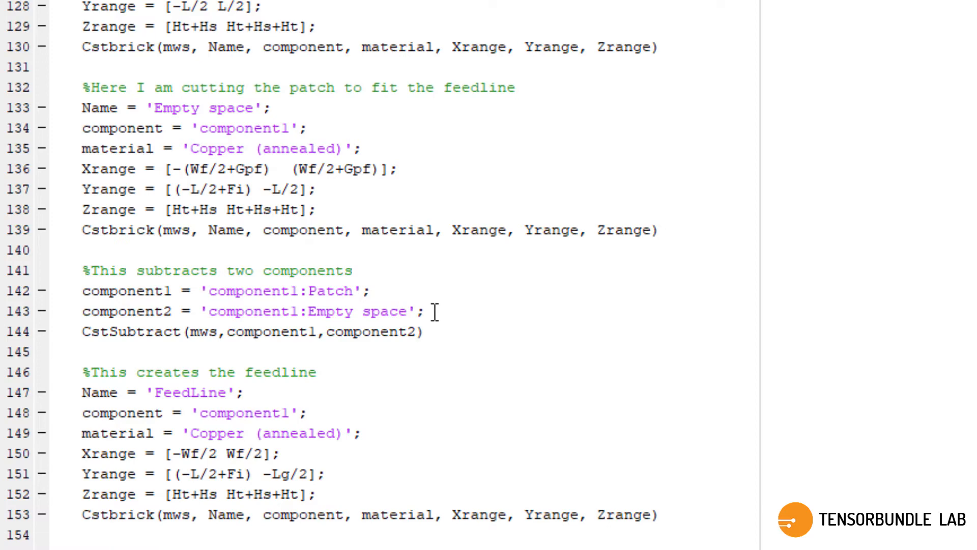
{"action": "mouse_move", "coordinate": [430, 296]}
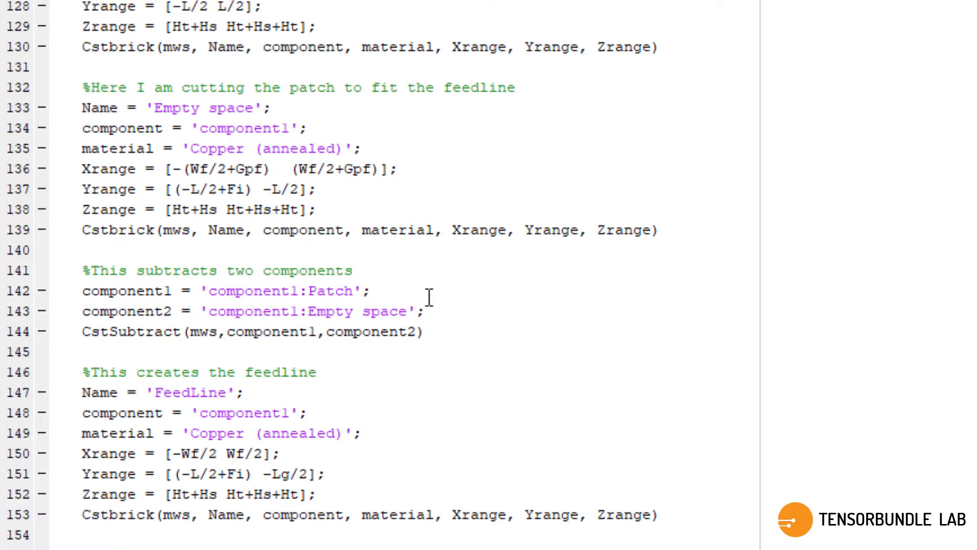
{"action": "scroll", "scroll_direction": "down", "scroll_amount": 3}
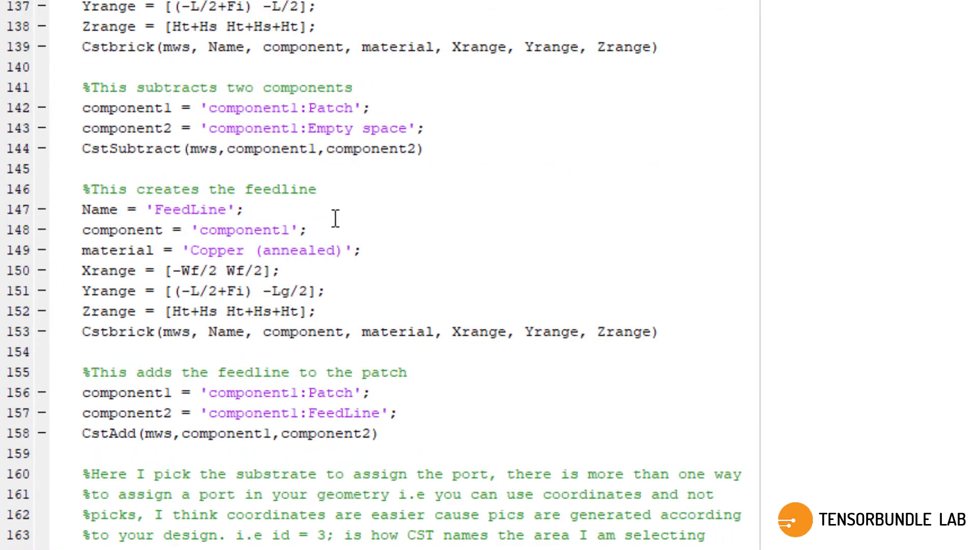
{"action": "mouse_move", "coordinate": [361, 227]}
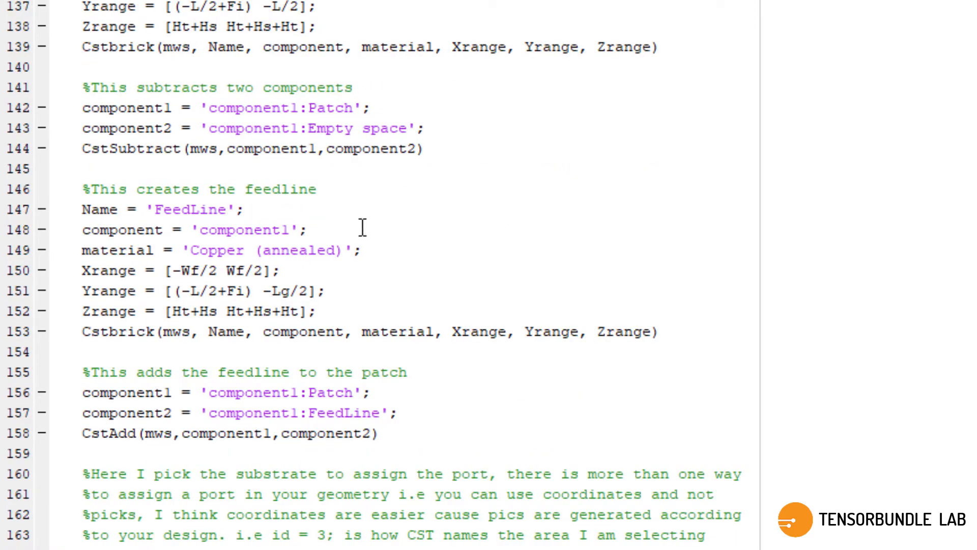
{"action": "mouse_move", "coordinate": [372, 279]}
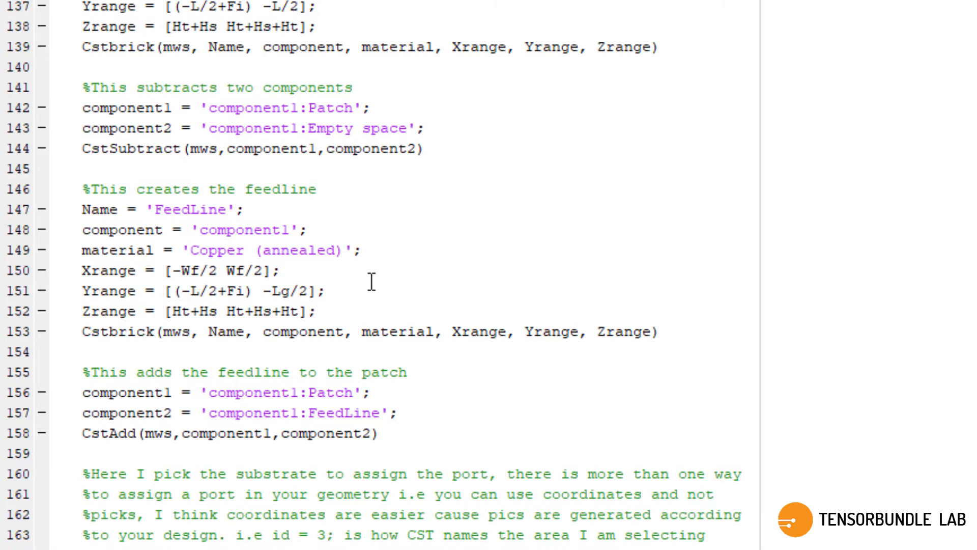
{"action": "scroll", "scroll_direction": "down", "scroll_amount": 3}
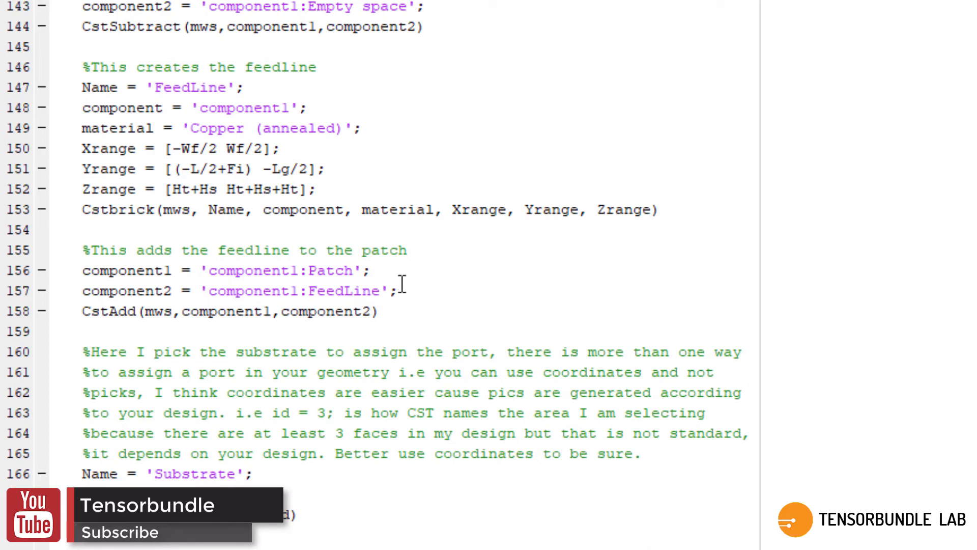
{"action": "scroll", "scroll_direction": "down", "scroll_amount": 3}
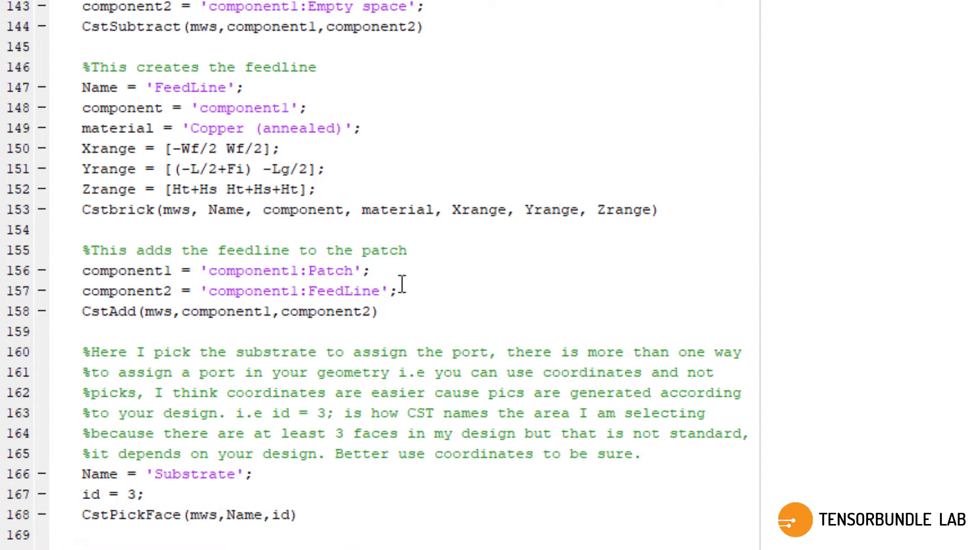
{"action": "scroll", "scroll_direction": "down", "scroll_amount": 3}
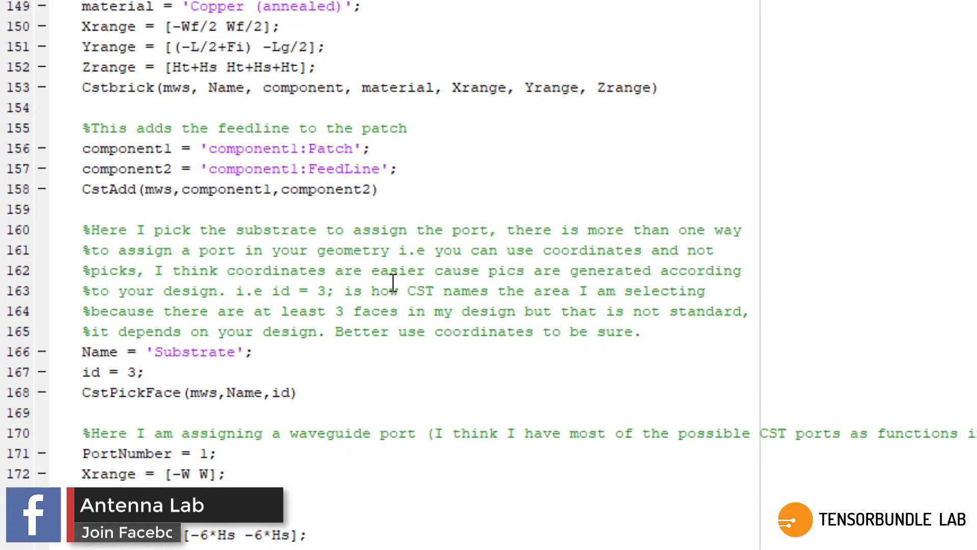
{"action": "scroll", "scroll_direction": "down", "scroll_amount": 3}
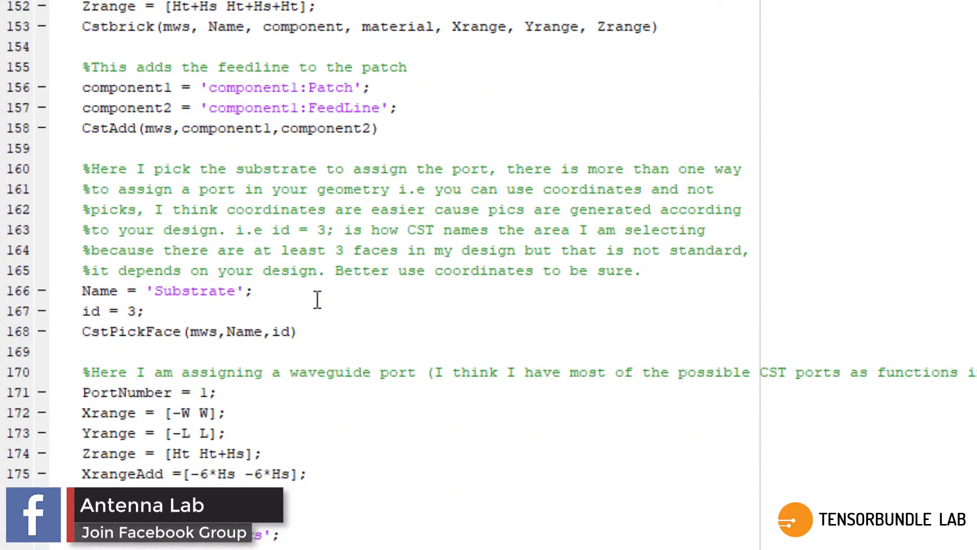
{"action": "mouse_move", "coordinate": [297, 303]}
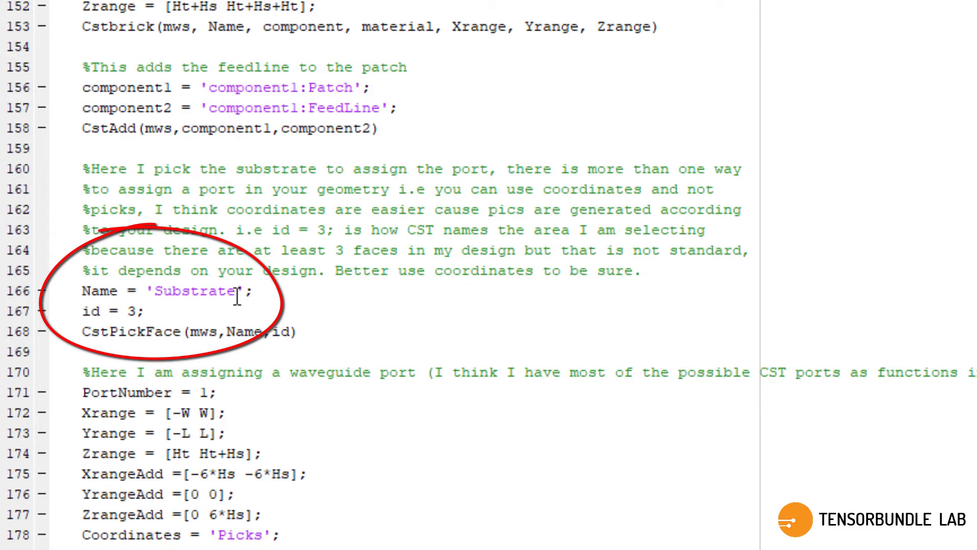
{"action": "scroll", "scroll_direction": "up", "scroll_amount": 3}
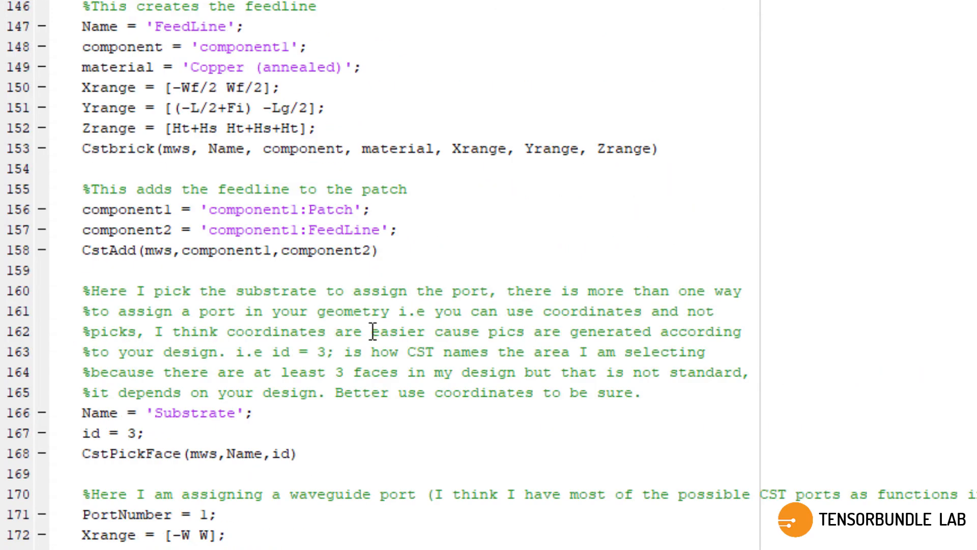
{"action": "scroll", "scroll_direction": "up", "scroll_amount": 3}
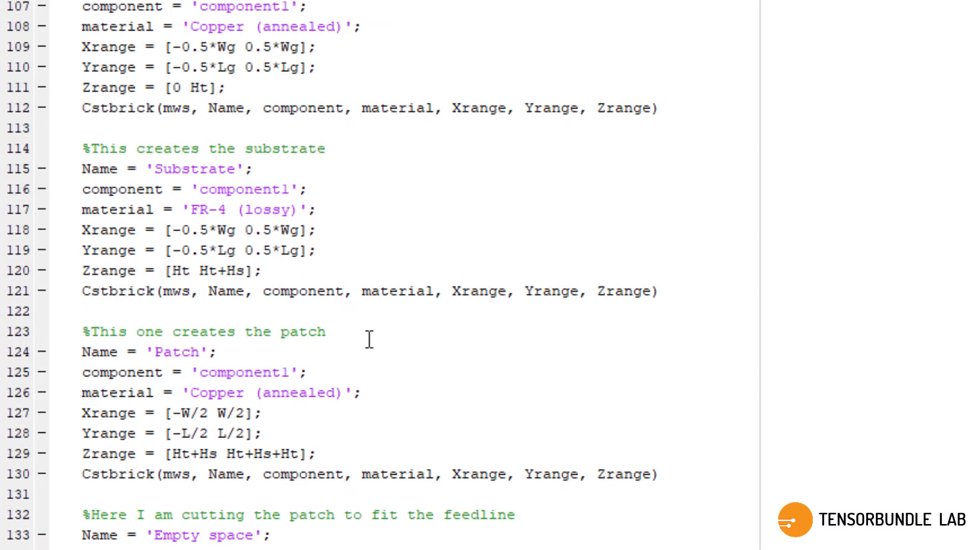
{"action": "scroll", "scroll_direction": "up", "scroll_amount": 3}
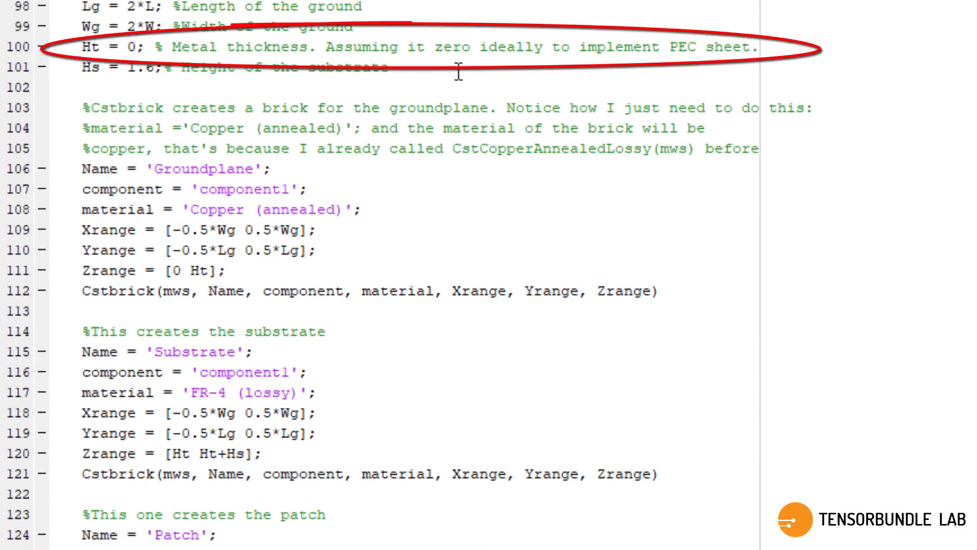
{"action": "mouse_move", "coordinate": [711, 62]}
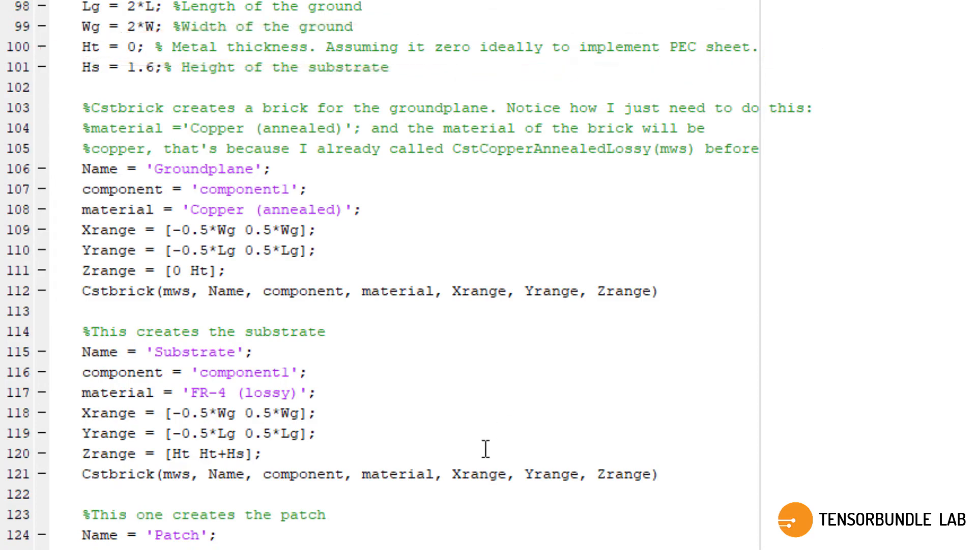
{"action": "scroll", "scroll_direction": "down", "scroll_amount": 3}
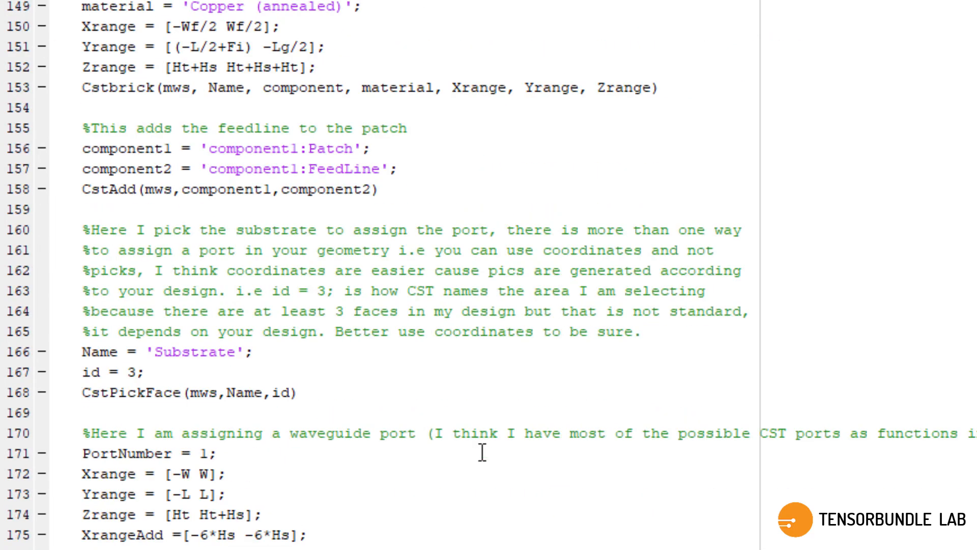
{"action": "scroll", "scroll_direction": "down", "scroll_amount": 3}
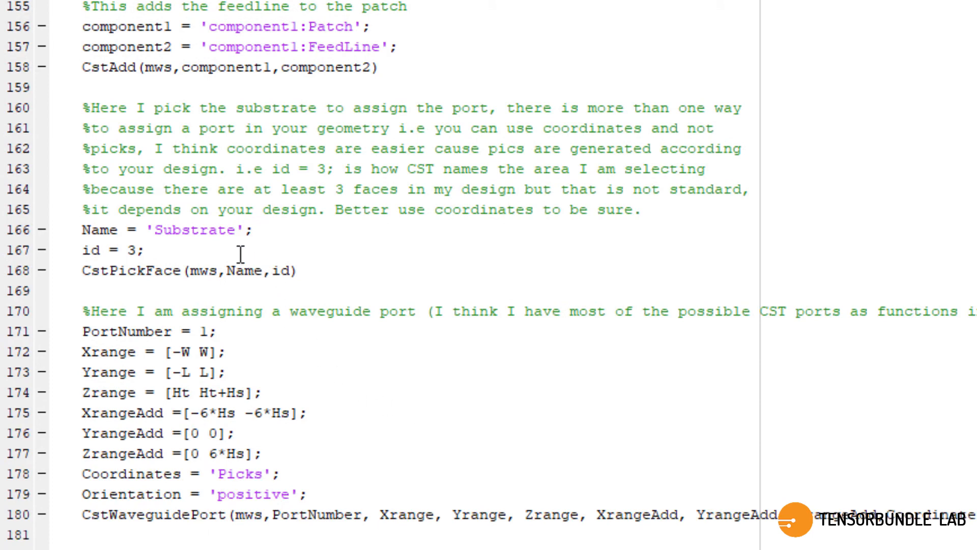
{"action": "mouse_move", "coordinate": [240, 344]}
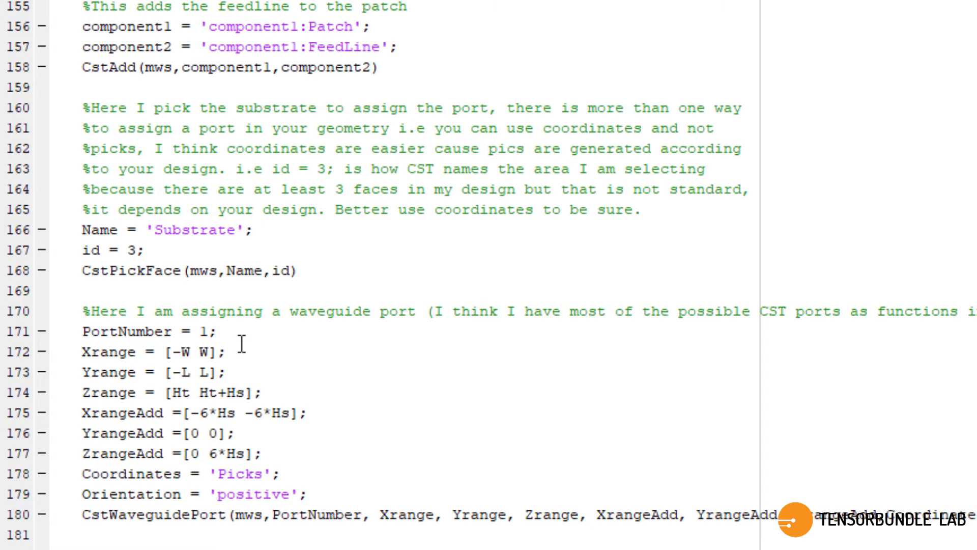
{"action": "scroll", "scroll_direction": "down", "scroll_amount": 3}
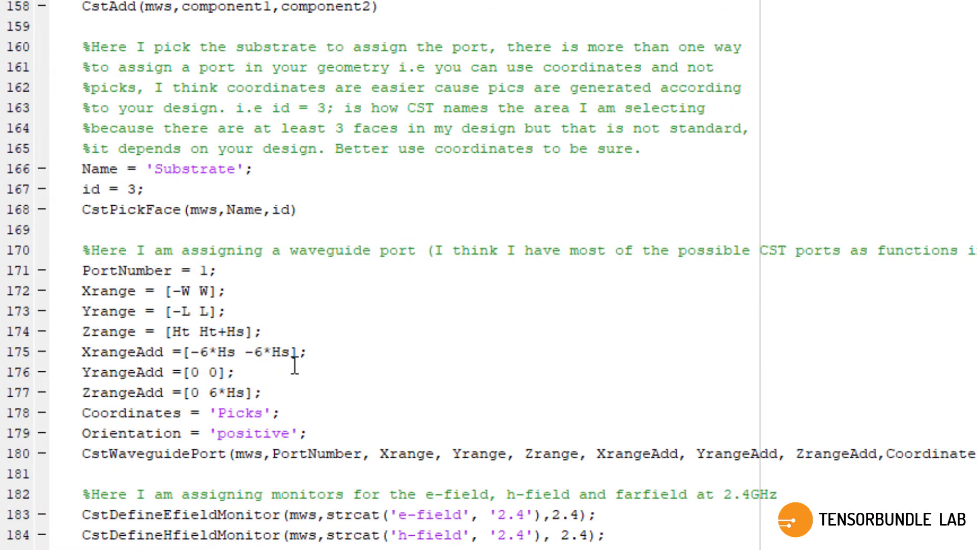
{"action": "scroll", "scroll_direction": "down", "scroll_amount": 3}
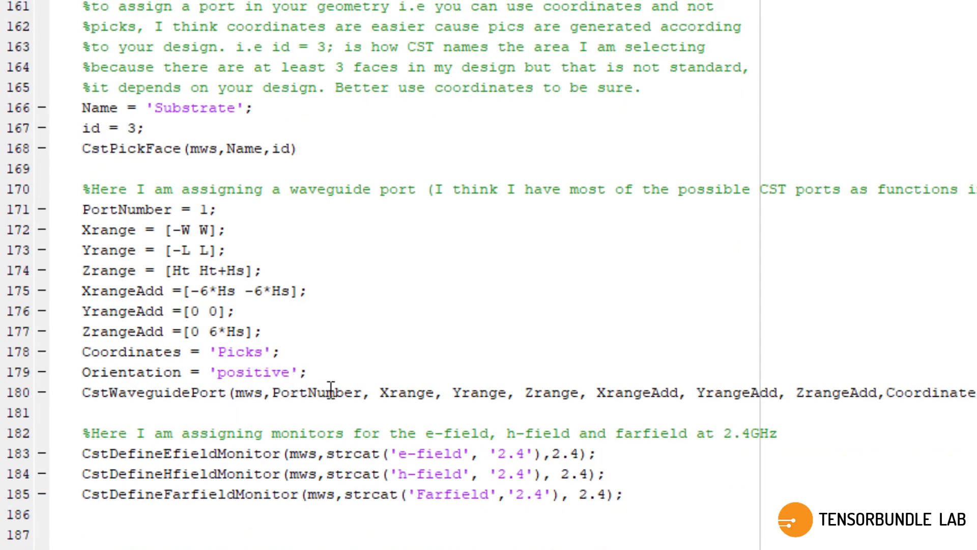
{"action": "scroll", "scroll_direction": "down", "scroll_amount": 3}
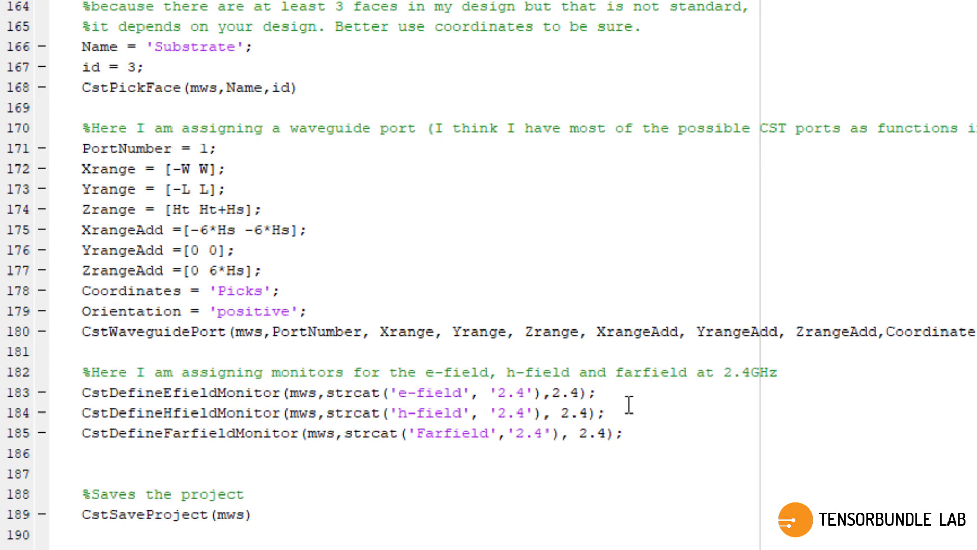
{"action": "mouse_move", "coordinate": [633, 430]}
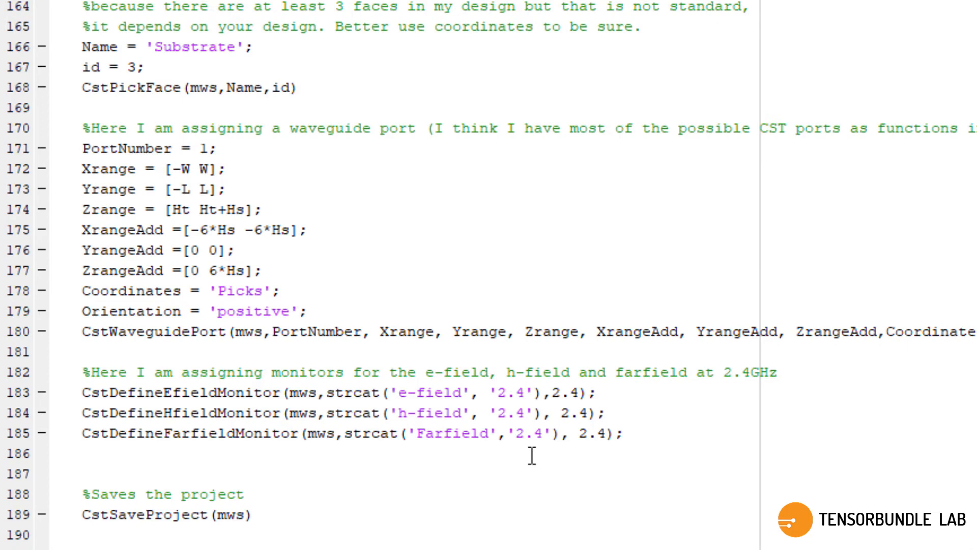
{"action": "scroll", "scroll_direction": "down", "scroll_amount": 3}
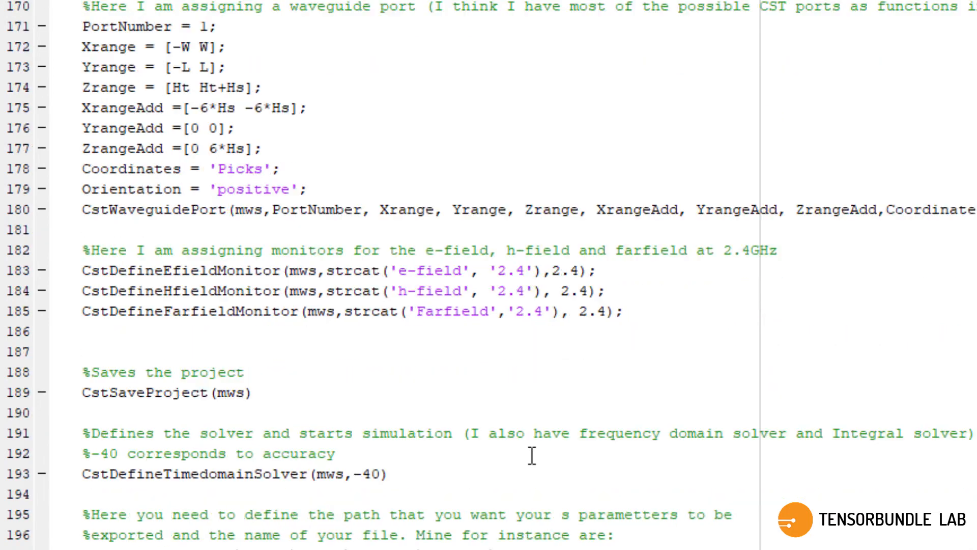
{"action": "scroll", "scroll_direction": "down", "scroll_amount": 3}
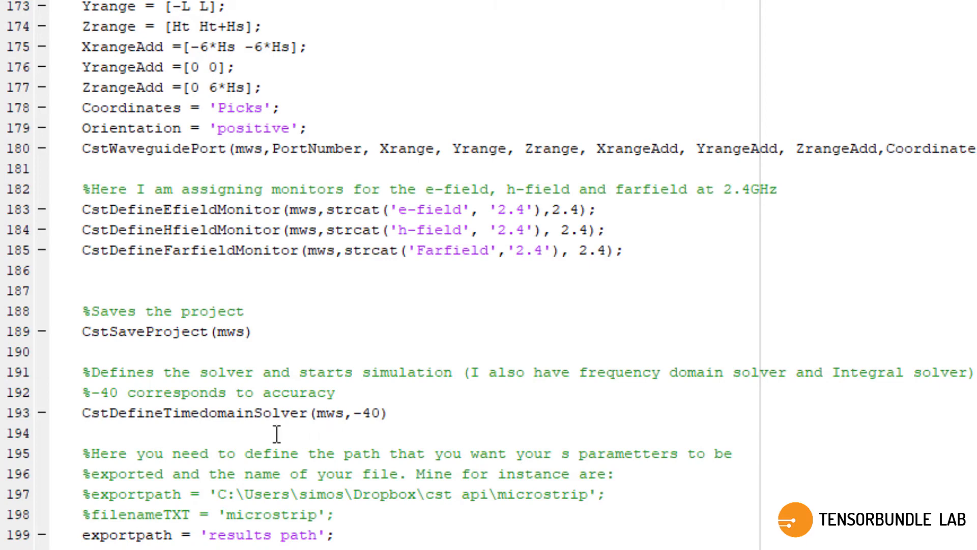
{"action": "scroll", "scroll_direction": "down", "scroll_amount": 3}
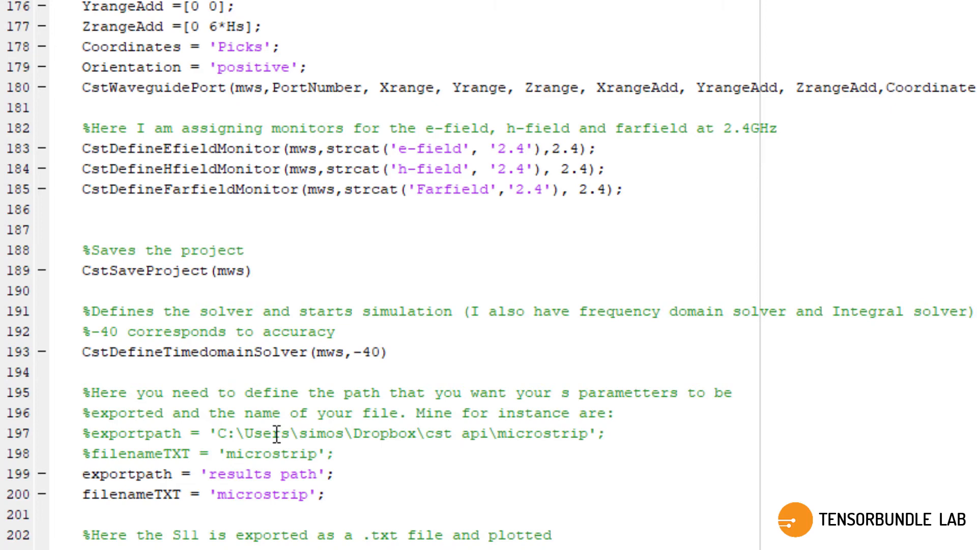
{"action": "scroll", "scroll_direction": "down", "scroll_amount": 3}
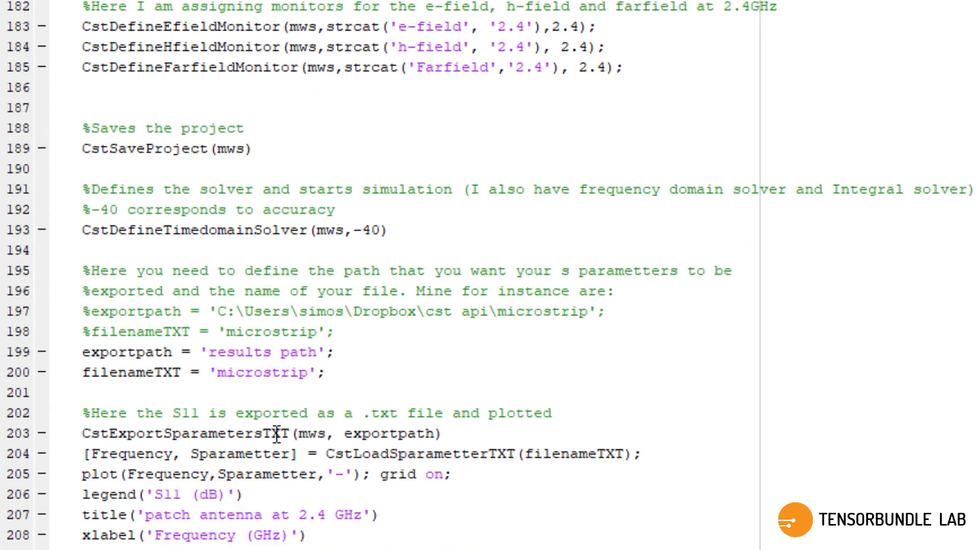
{"action": "mouse_move", "coordinate": [350, 371]}
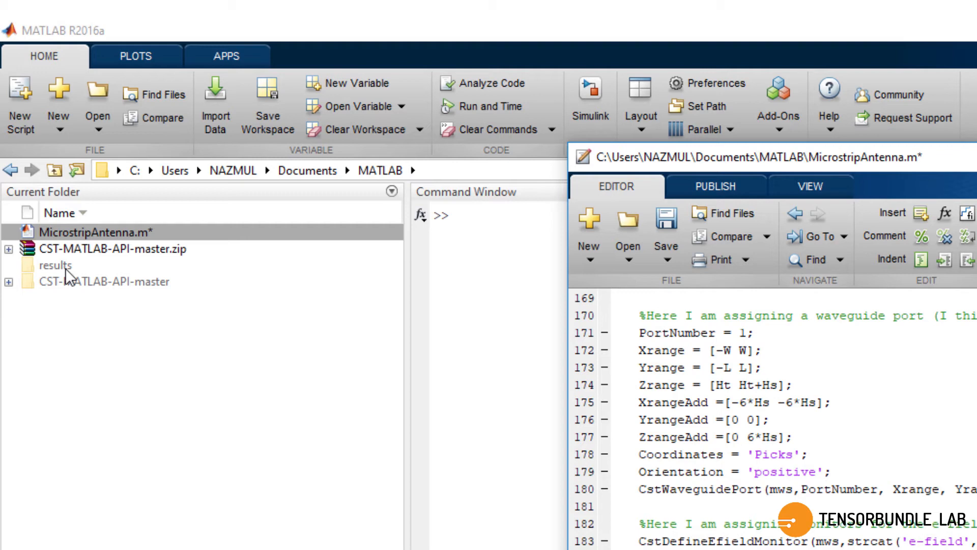
{"action": "mouse_move", "coordinate": [94, 269]}
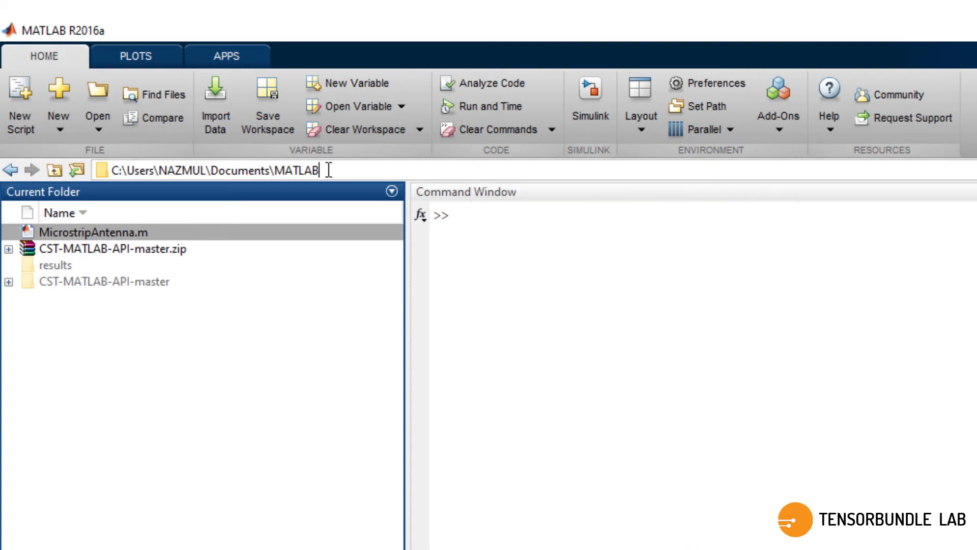
- Copy the current folder path and reopen MicrostripAntenna.m in the Editor
{"action": "right_click", "coordinate": [237, 170]}
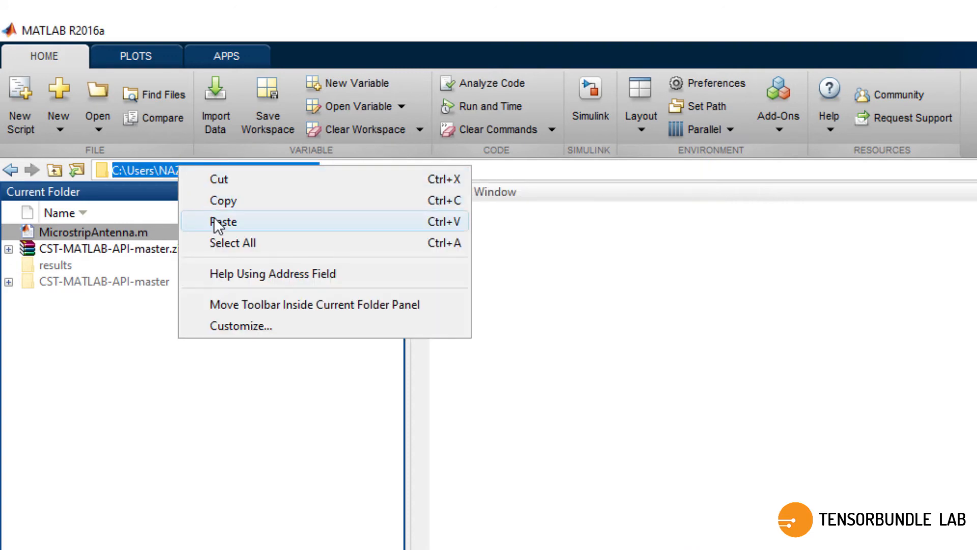
{"action": "left_click", "coordinate": [223, 221]}
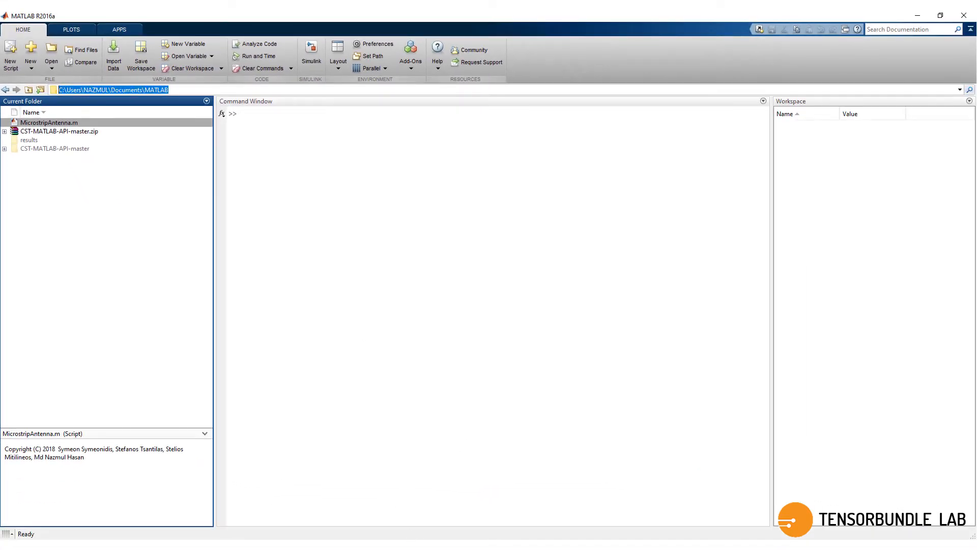
{"action": "double_click", "coordinate": [49, 123]}
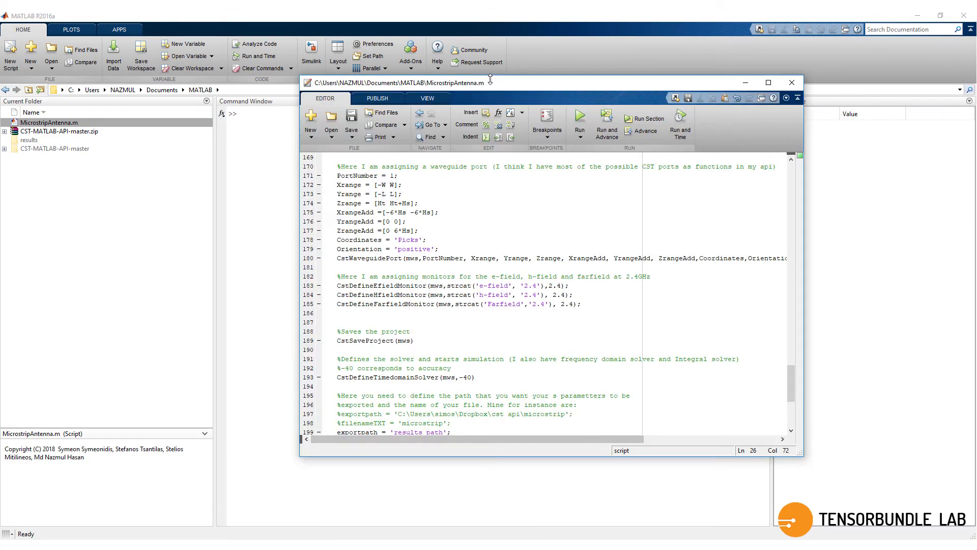
- Change the exportpath string to the pasted MATLAB folder path ending in \results
{"action": "left_click", "coordinate": [767, 81]}
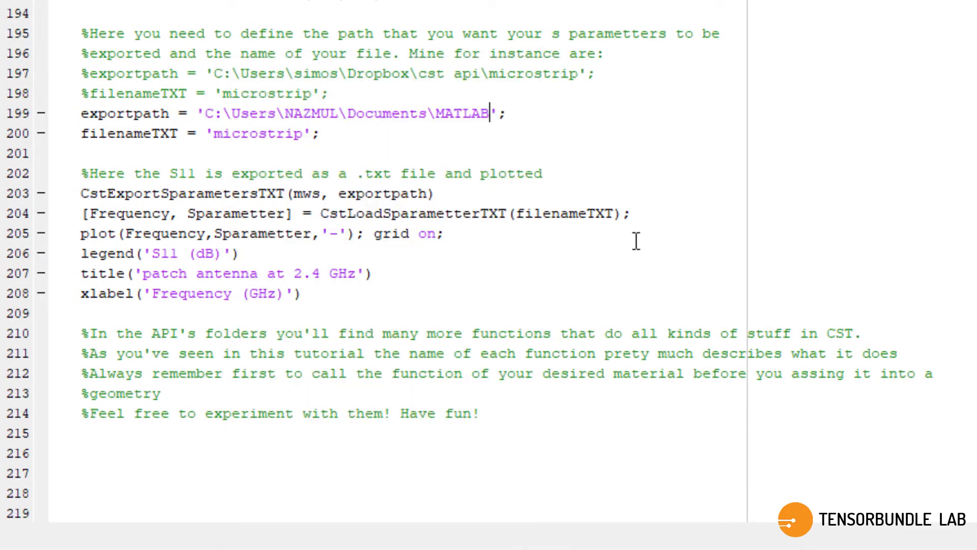
{"action": "type", "text": "\\result"}
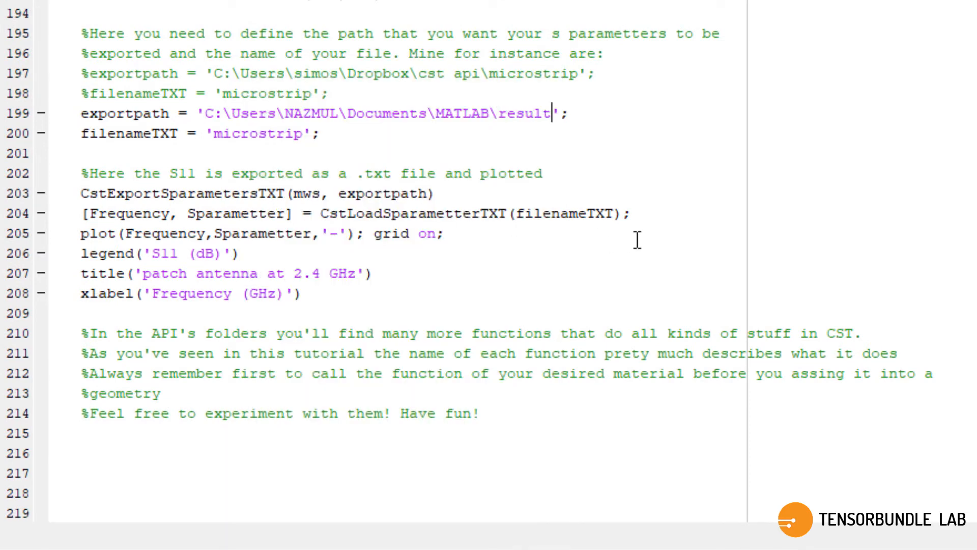
{"action": "type", "text": "s"}
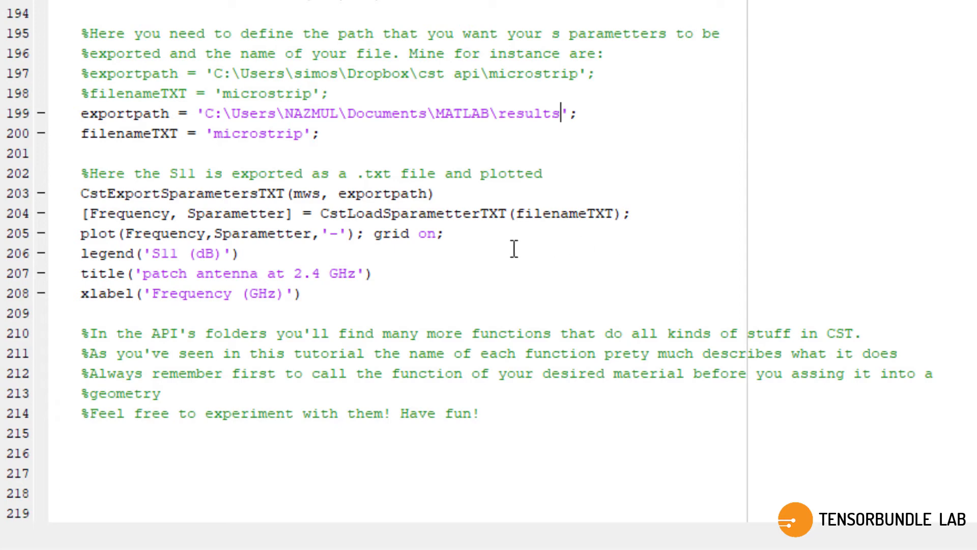
{"action": "mouse_move", "coordinate": [477, 263]}
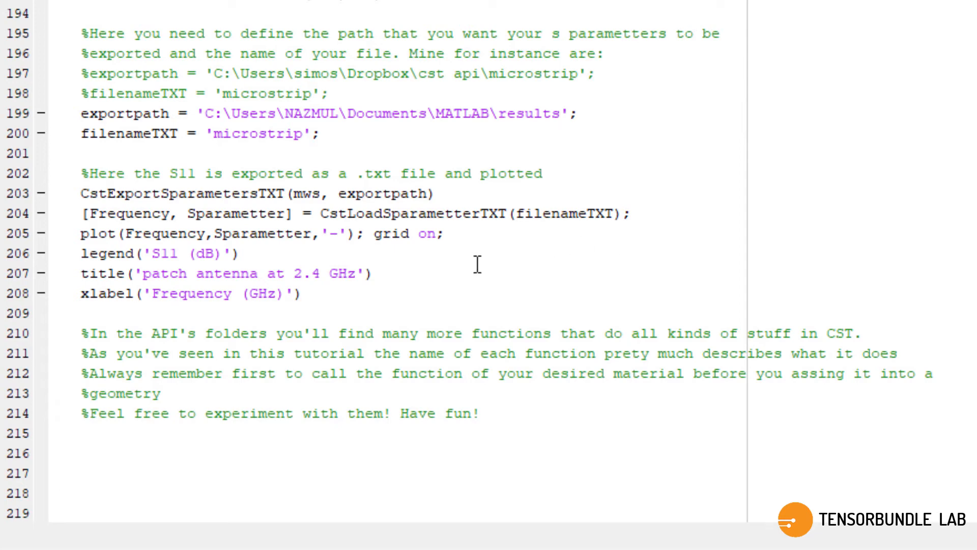
{"action": "left_click", "coordinate": [560, 113]}
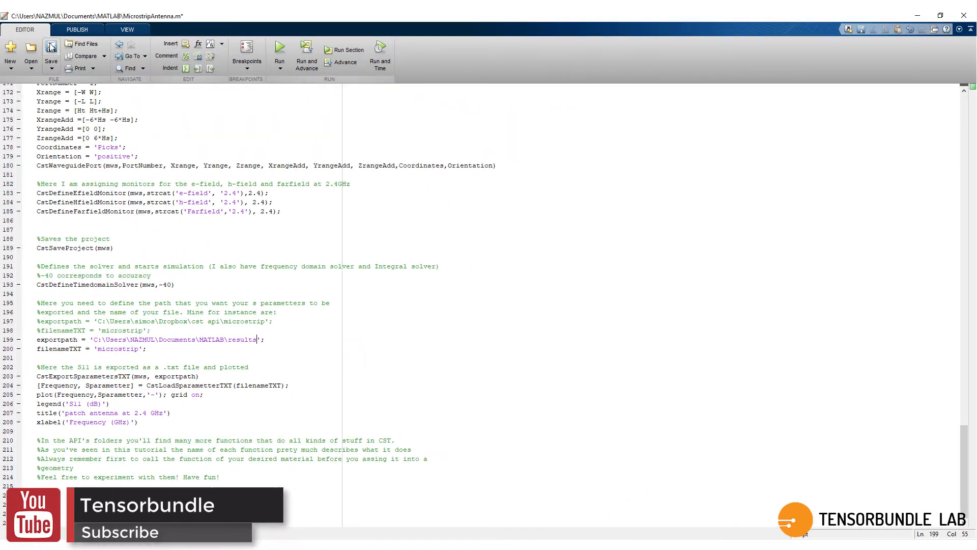
- Save MicrostripAntenna.m and run it to build the antenna in CST
{"action": "left_click", "coordinate": [51, 48]}
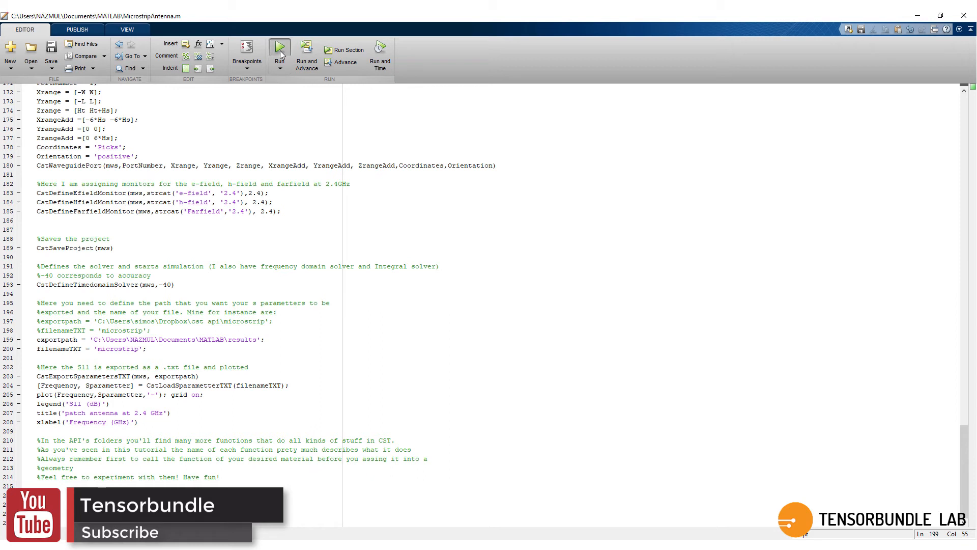
{"action": "left_click", "coordinate": [280, 51]}
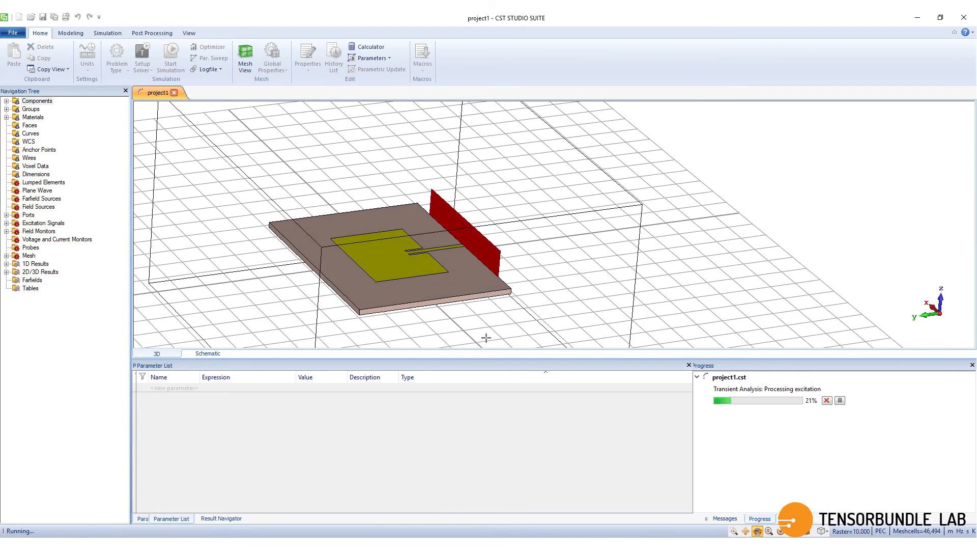
- Adjust the 3D view from the View tab while the transient solver runs
{"action": "left_click", "coordinate": [188, 33]}
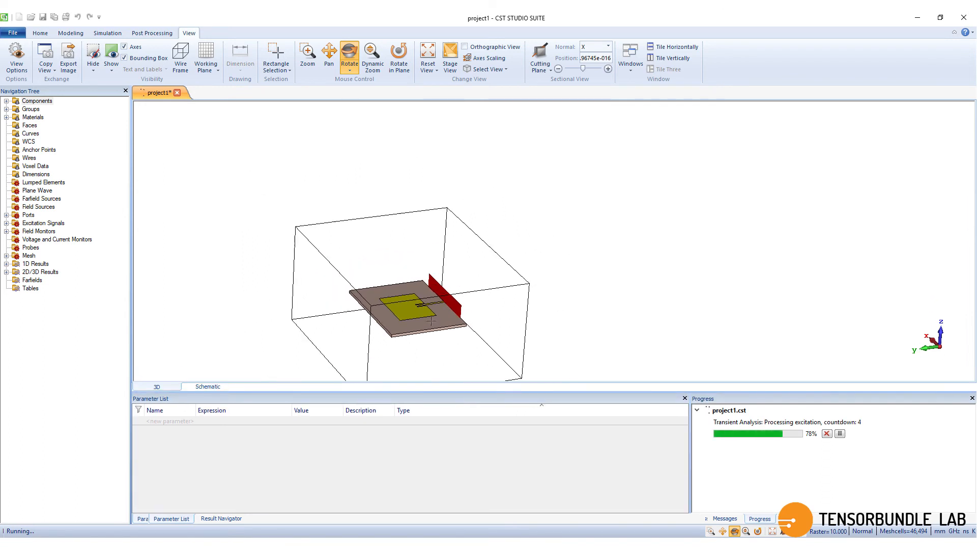
{"action": "left_click", "coordinate": [329, 55]}
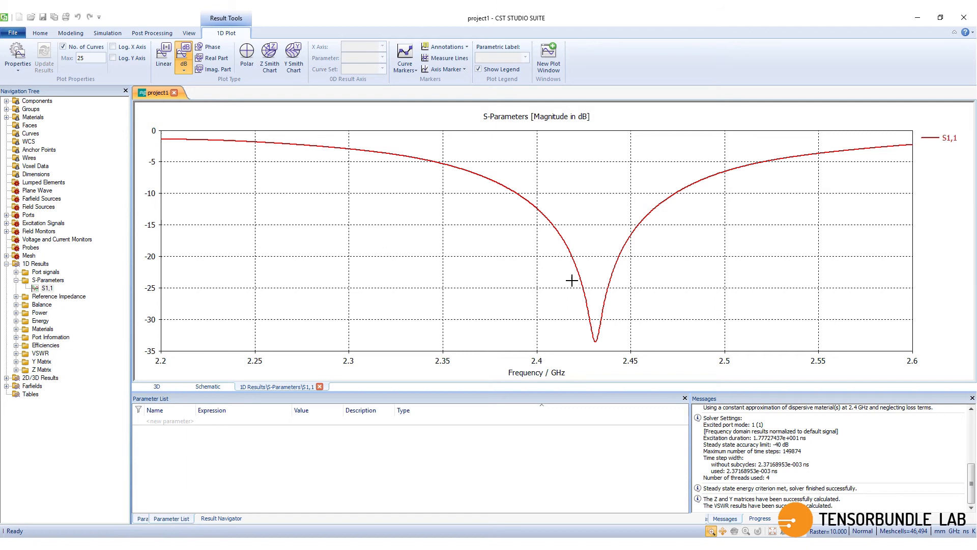
{"action": "mouse_move", "coordinate": [623, 367]}
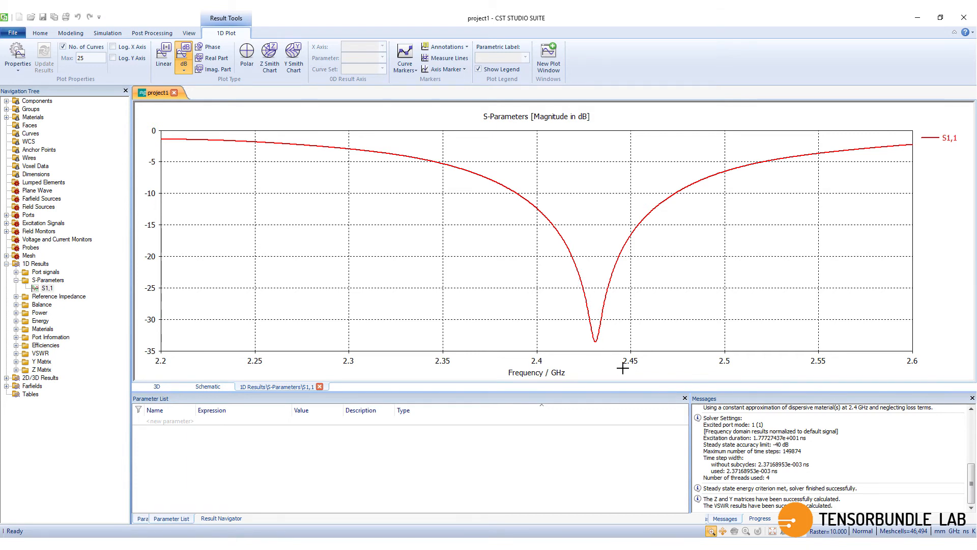
{"action": "mouse_move", "coordinate": [602, 361]}
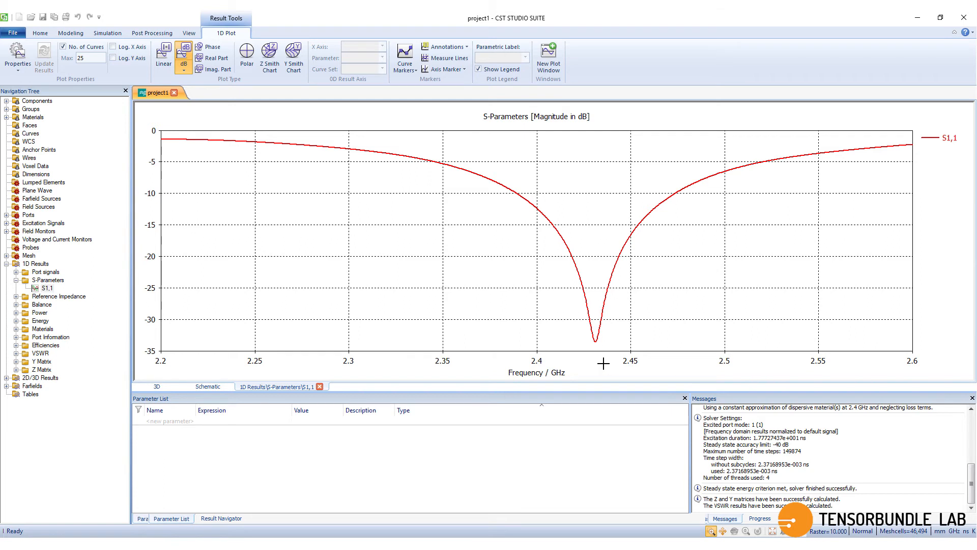
{"action": "mouse_move", "coordinate": [269, 358]}
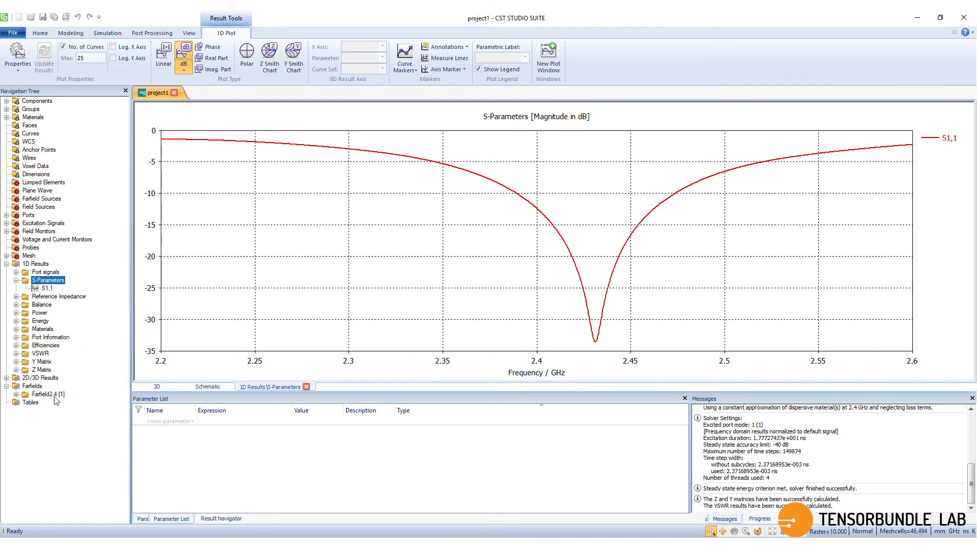
- Display the Farfield2.4 [1] directivity pattern from the Navigation Tree
{"action": "left_click", "coordinate": [46, 393]}
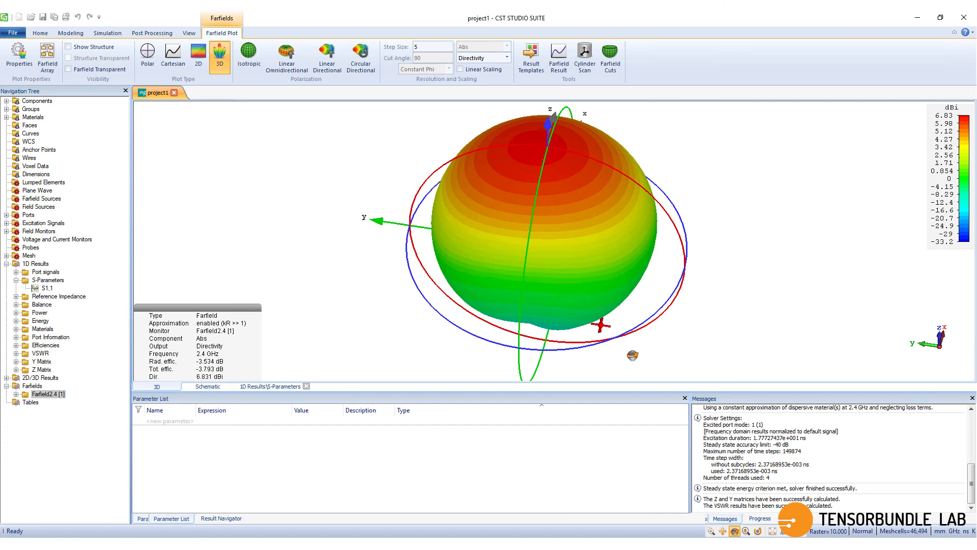
- Enable Show Structure and Farfield Transparent, and expand 2D/3D Results
{"action": "left_click", "coordinate": [67, 47]}
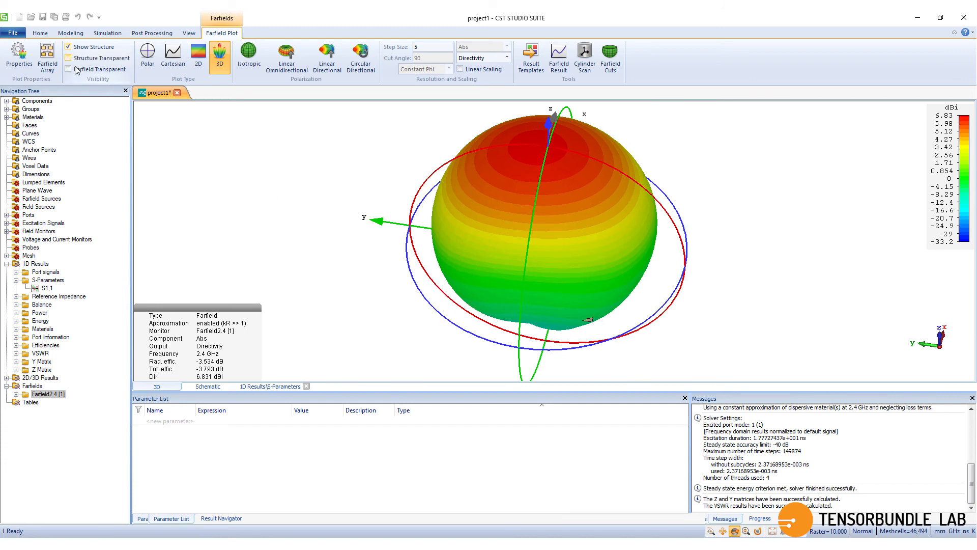
{"action": "left_click", "coordinate": [70, 69]}
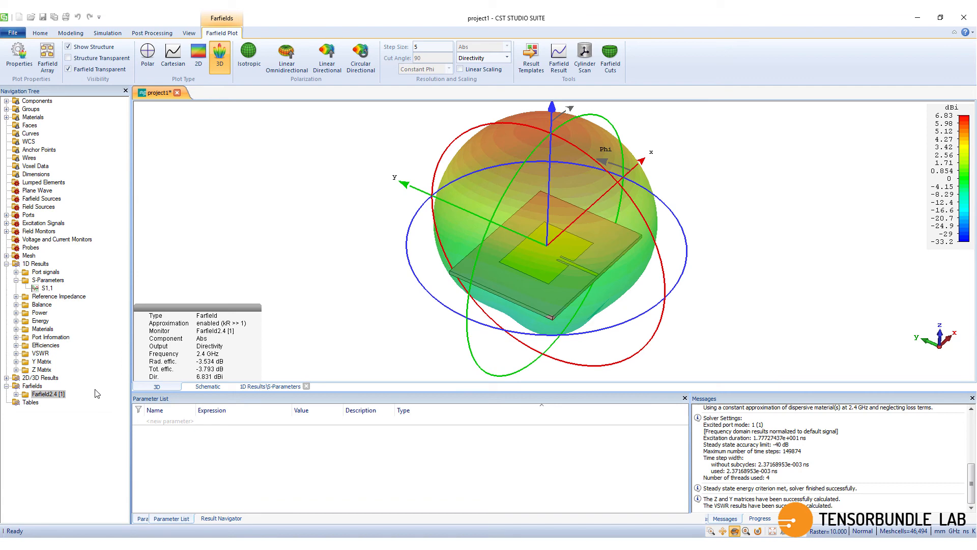
{"action": "left_click", "coordinate": [6, 377]}
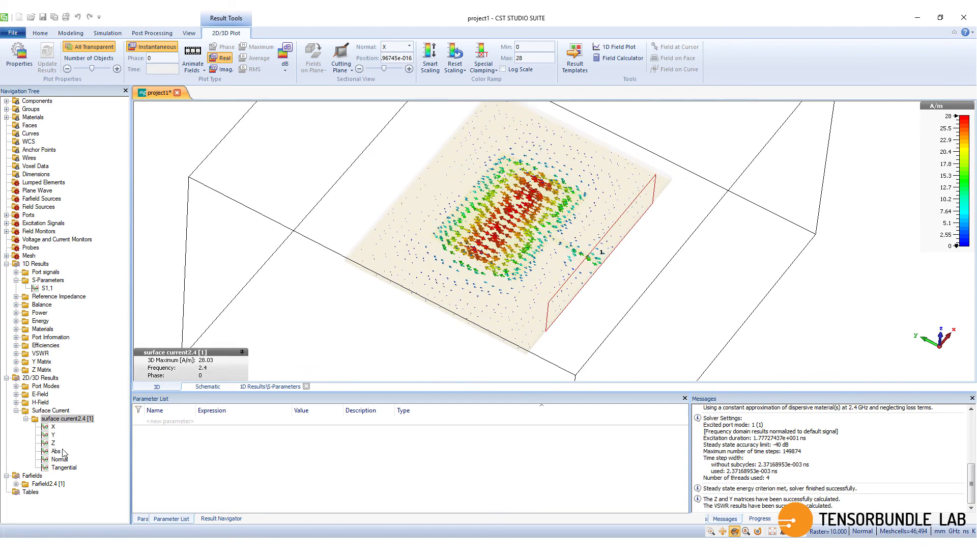
- Show the 2.4 GHz surface current as Abs magnitude and expand Components in the tree
{"action": "left_click", "coordinate": [56, 451]}
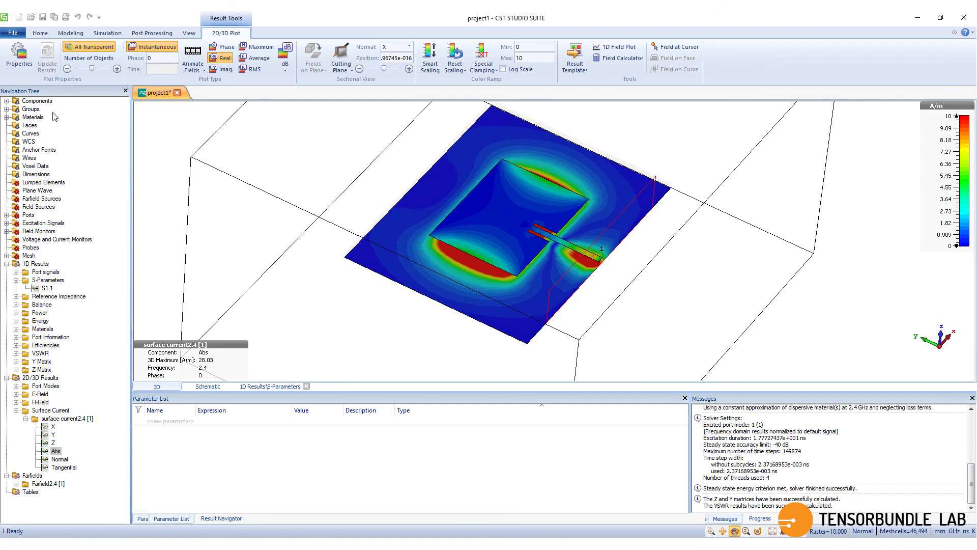
{"action": "left_click", "coordinate": [6, 100]}
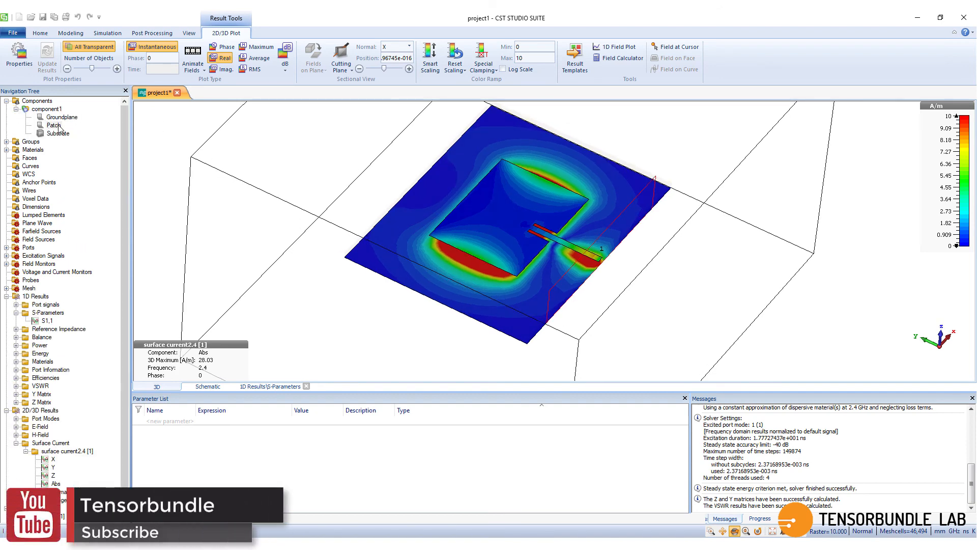
- Check the Patch material is annealed copper, then plot the 2.4 GHz surface current as vector arrows
{"action": "left_click", "coordinate": [53, 125]}
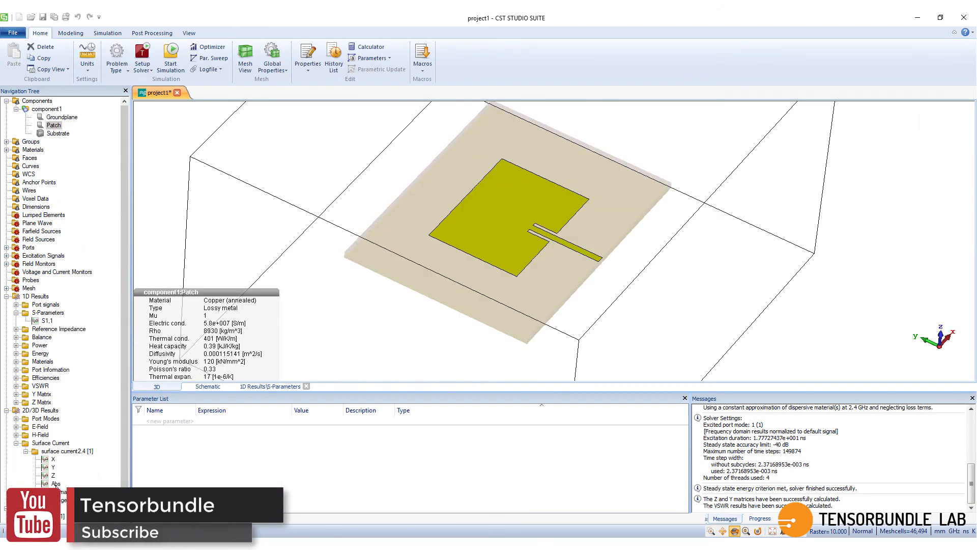
{"action": "double_click", "coordinate": [56, 483]}
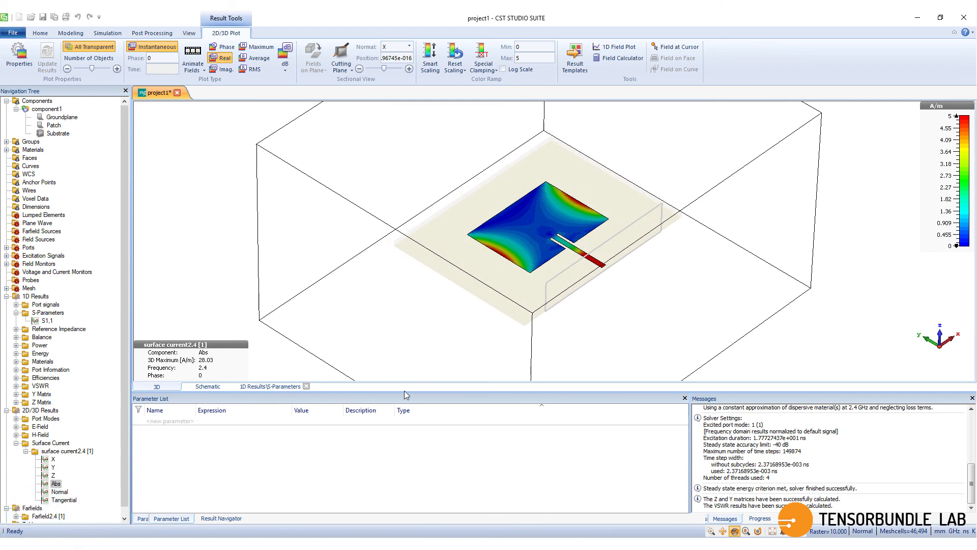
{"action": "left_click", "coordinate": [68, 450]}
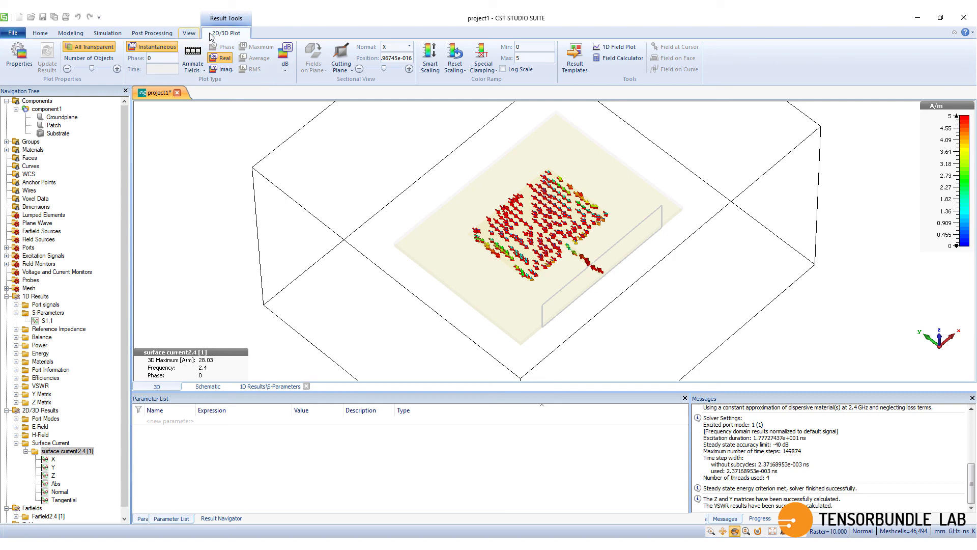
- Animate the surface current vectors on the patch with Animate Fields from the 2D/3D Plot tab
{"action": "left_click", "coordinate": [192, 58]}
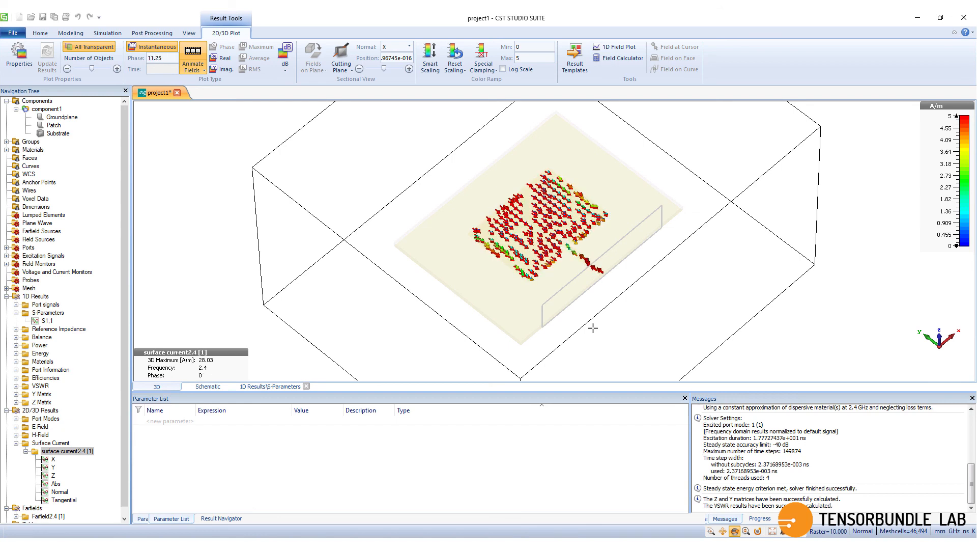
{"action": "left_click", "coordinate": [194, 58]}
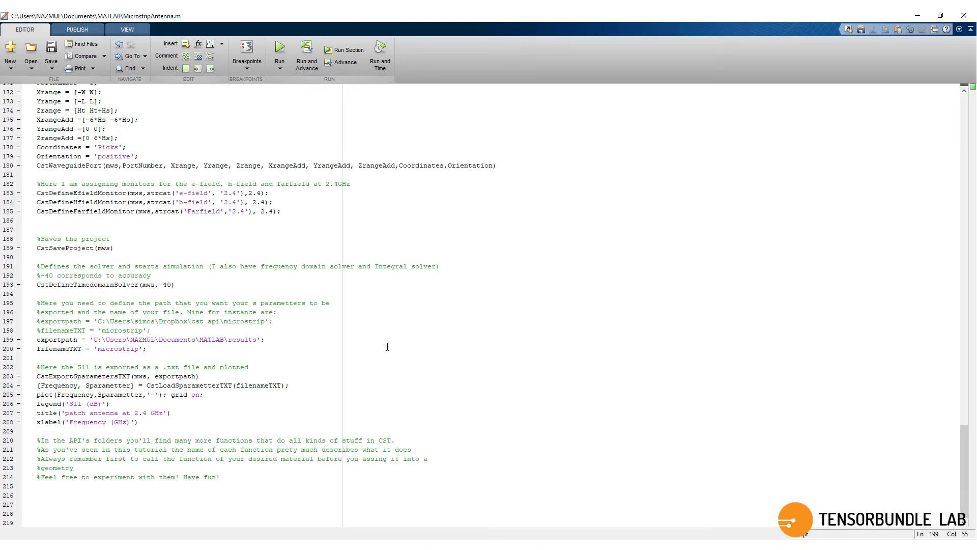
{"action": "mouse_move", "coordinate": [383, 348]}
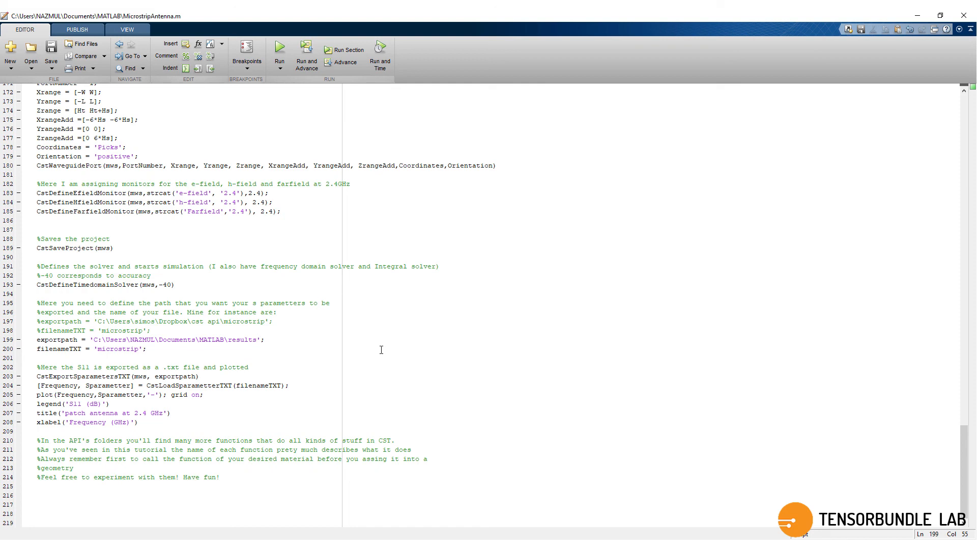
{"action": "scroll", "scroll_direction": "up", "scroll_amount": 3}
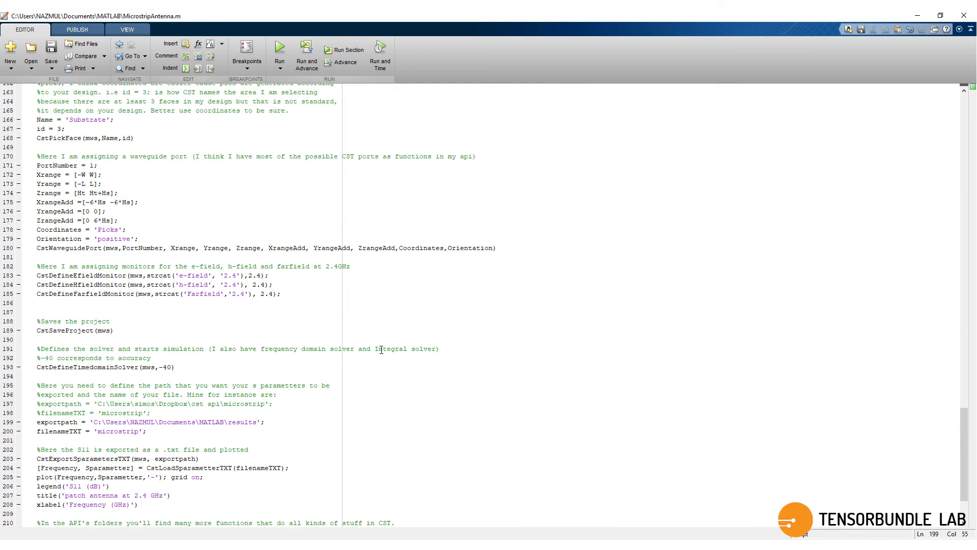
{"action": "scroll", "scroll_direction": "down", "scroll_amount": 3}
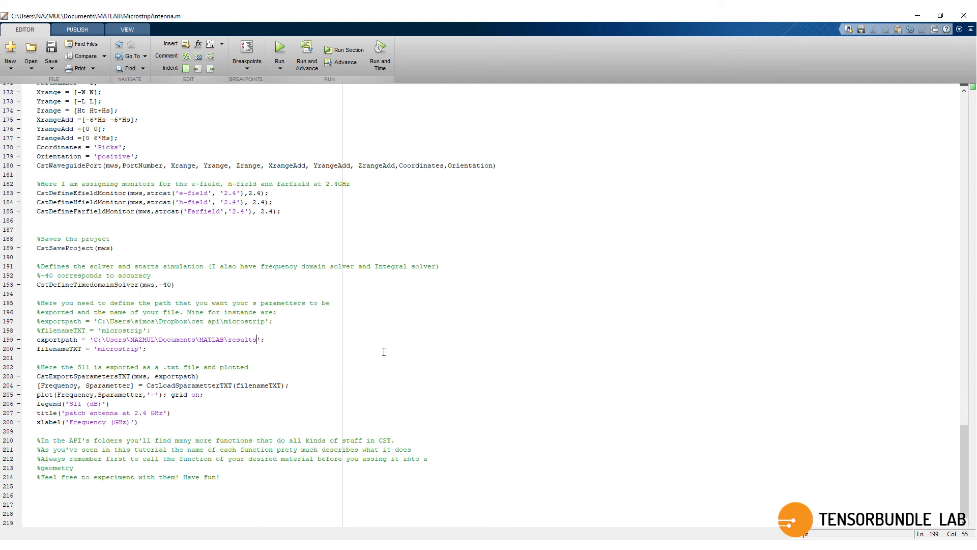
{"action": "mouse_move", "coordinate": [773, 474]}
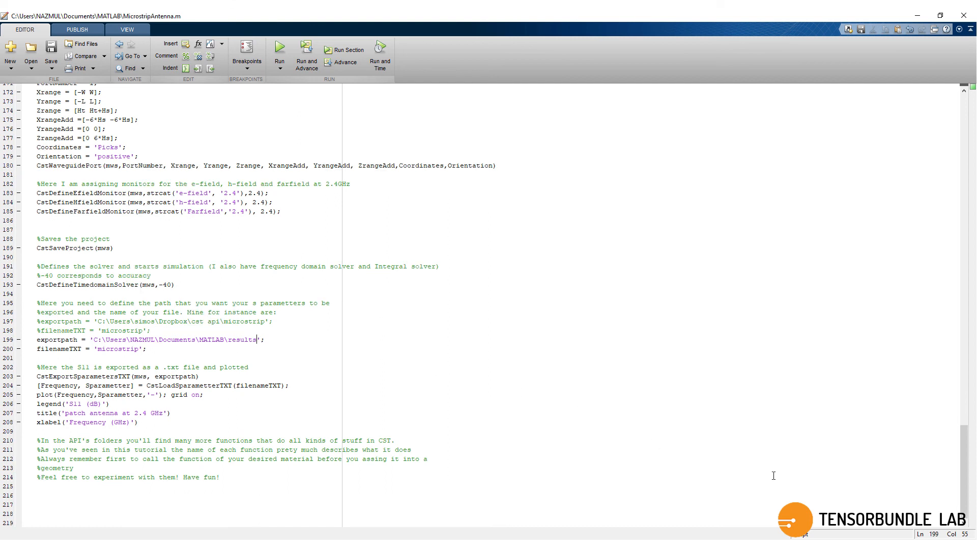